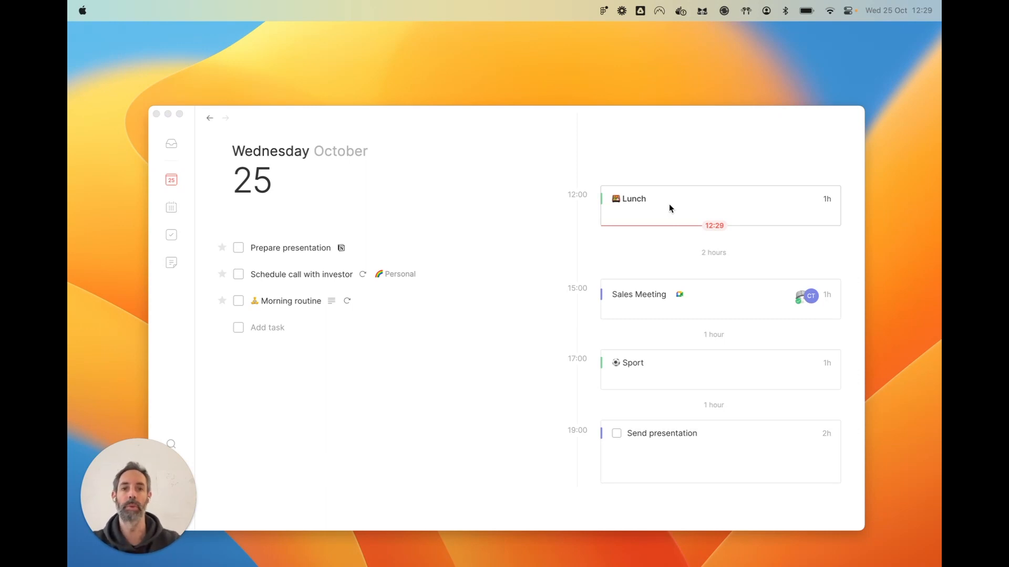
pyautogui.moveTo(194, 164)
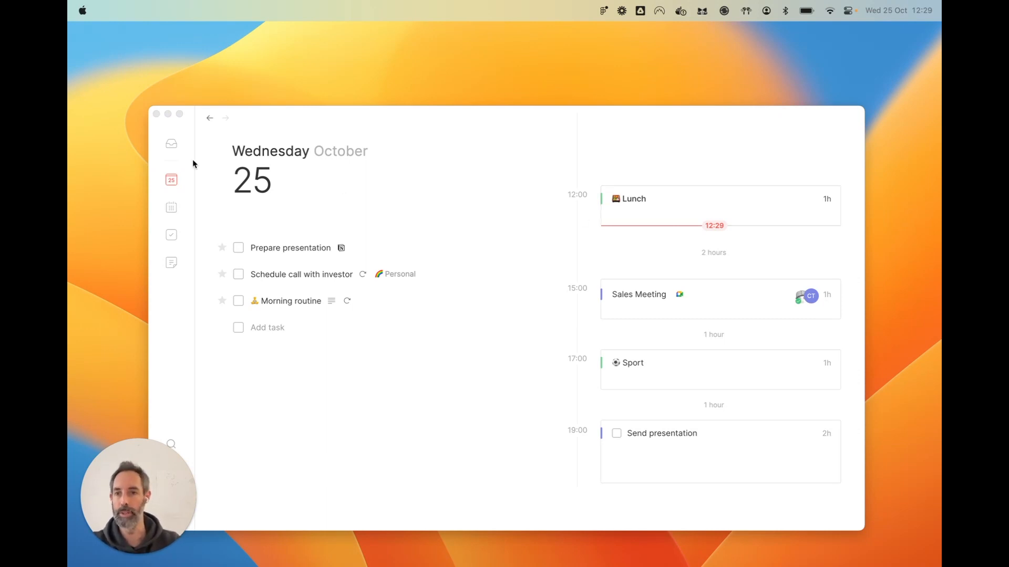
# - Show the Inbox with its meeting invitation, two tasks and untitled note
pyautogui.click(170, 143)
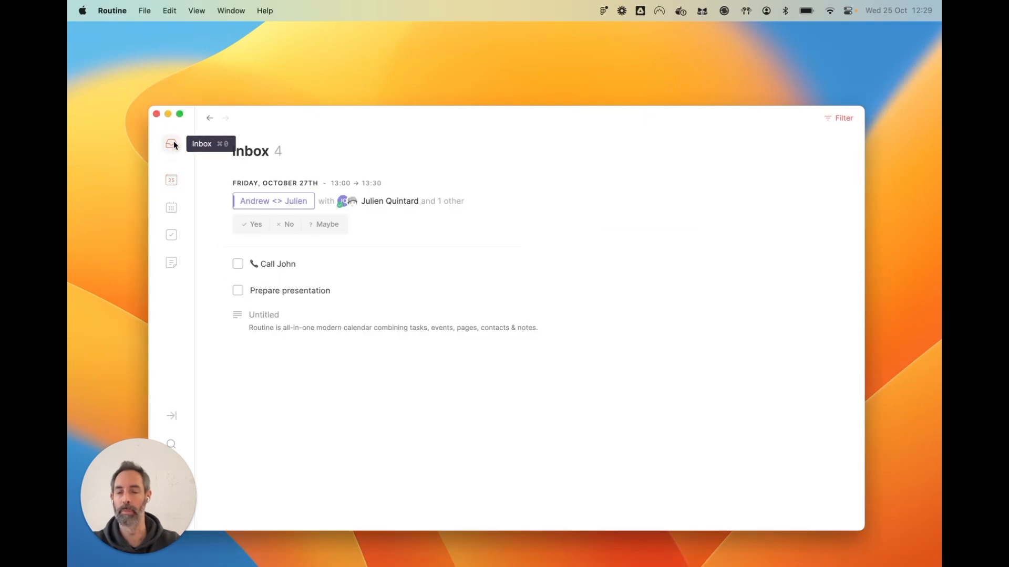
pyautogui.moveTo(311, 151)
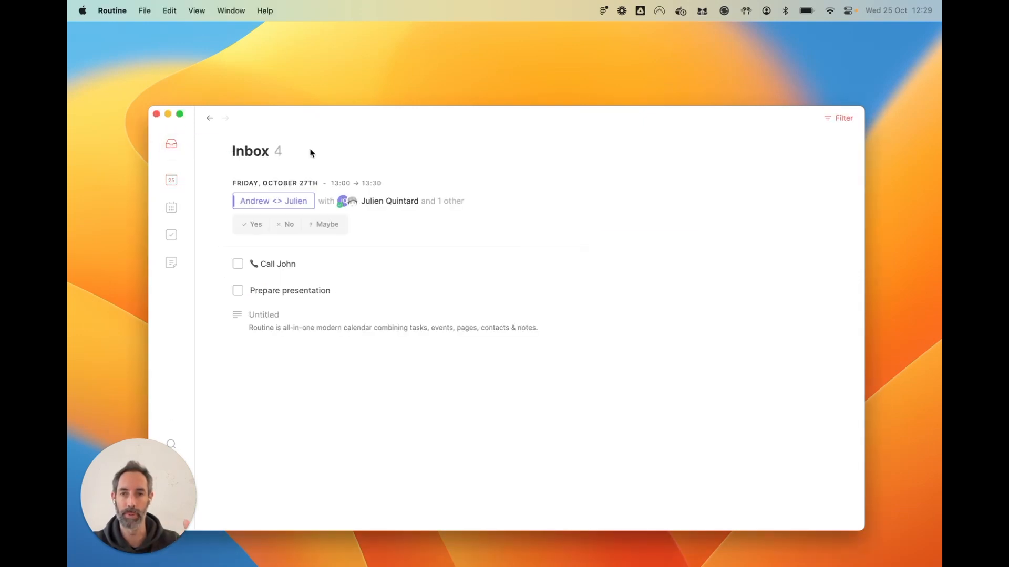
pyautogui.moveTo(490, 292)
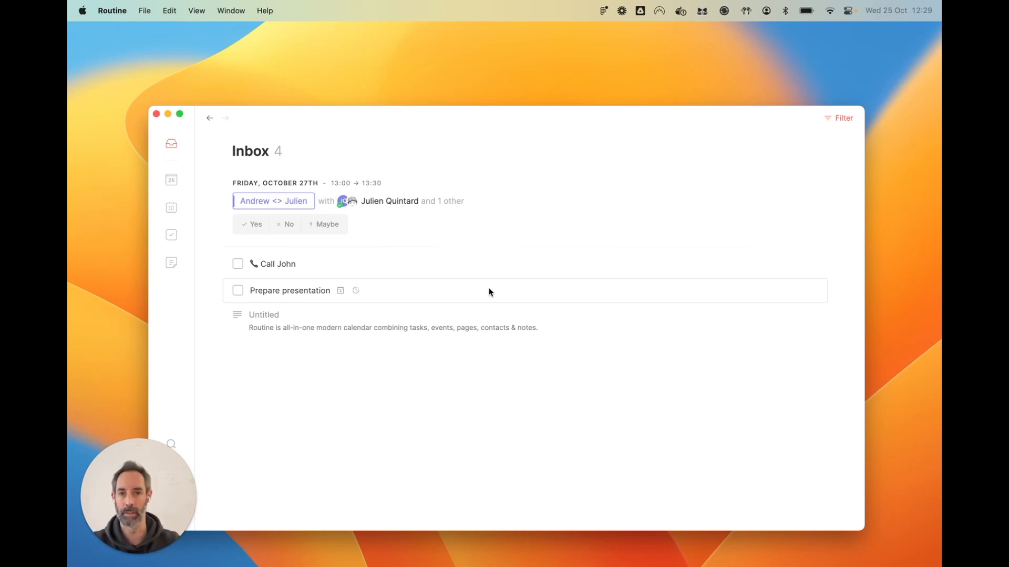
pyautogui.moveTo(408, 293)
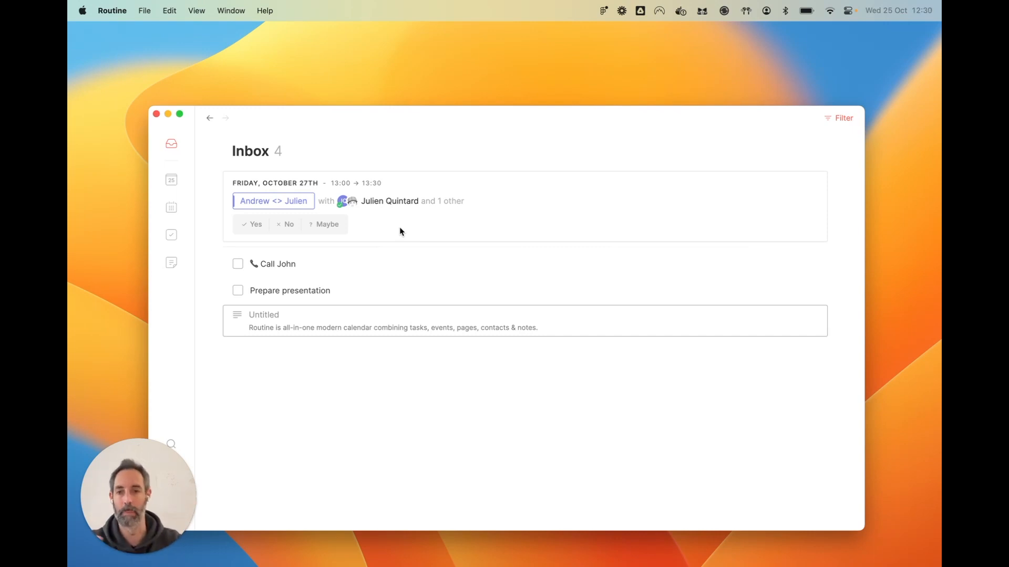
# - Bring up the context actions for the Morning routine task on today's agenda
pyautogui.click(171, 180)
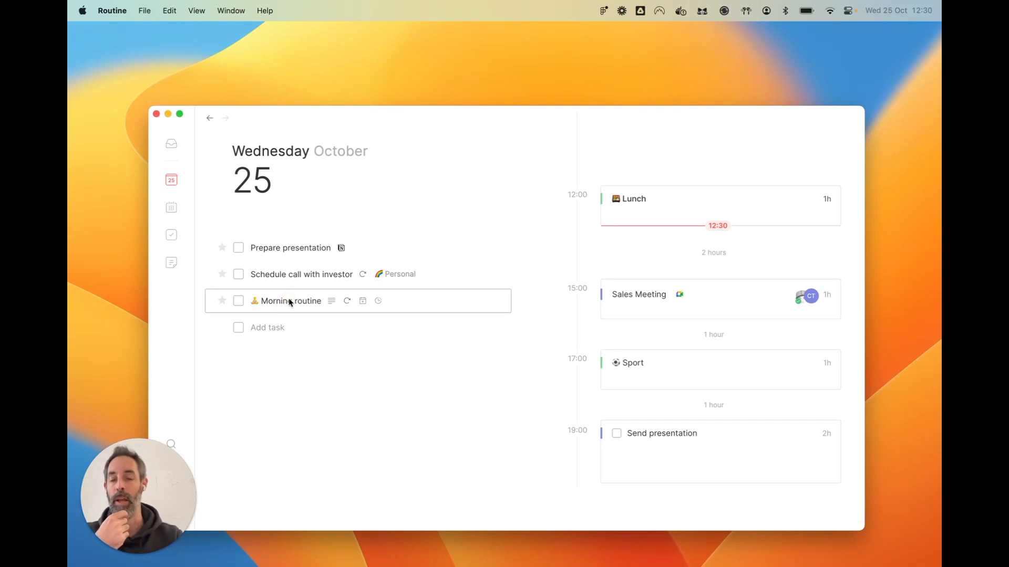
pyautogui.moveTo(295, 307)
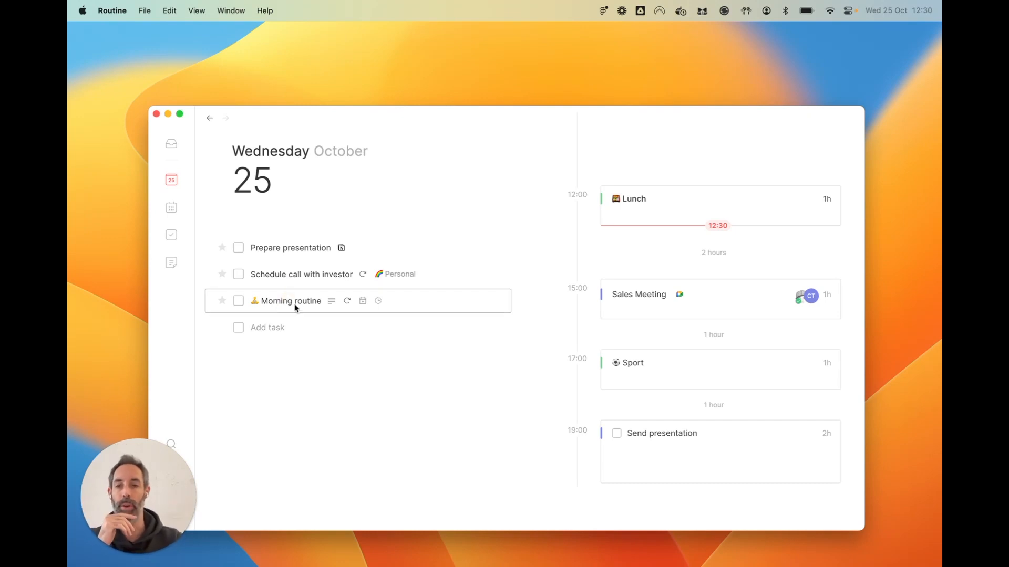
pyautogui.rightClick(290, 301)
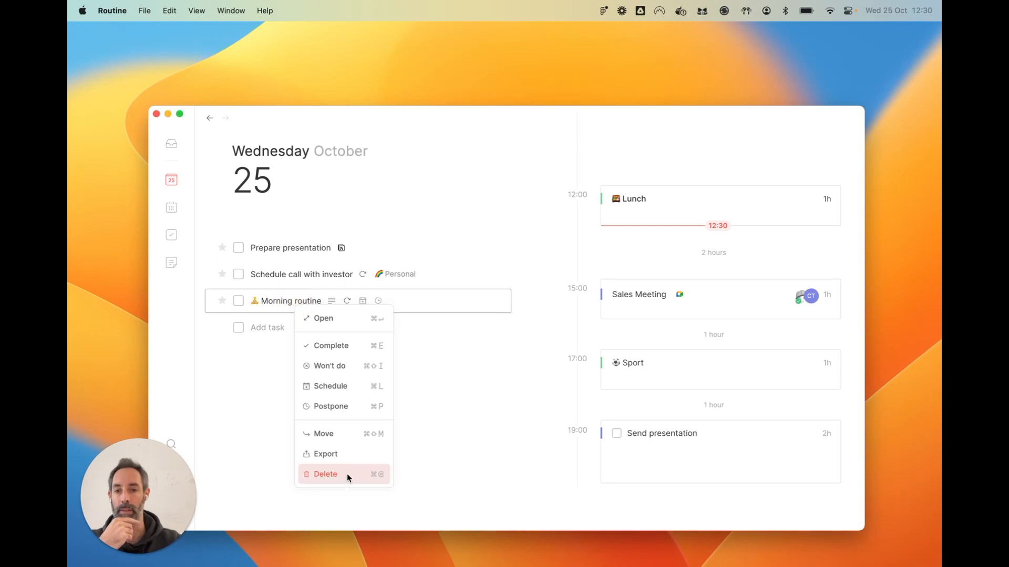
# - In the Tasks Recurrences list, delete both monthly Send invoice tasks, confirming each deletion
pyautogui.click(171, 235)
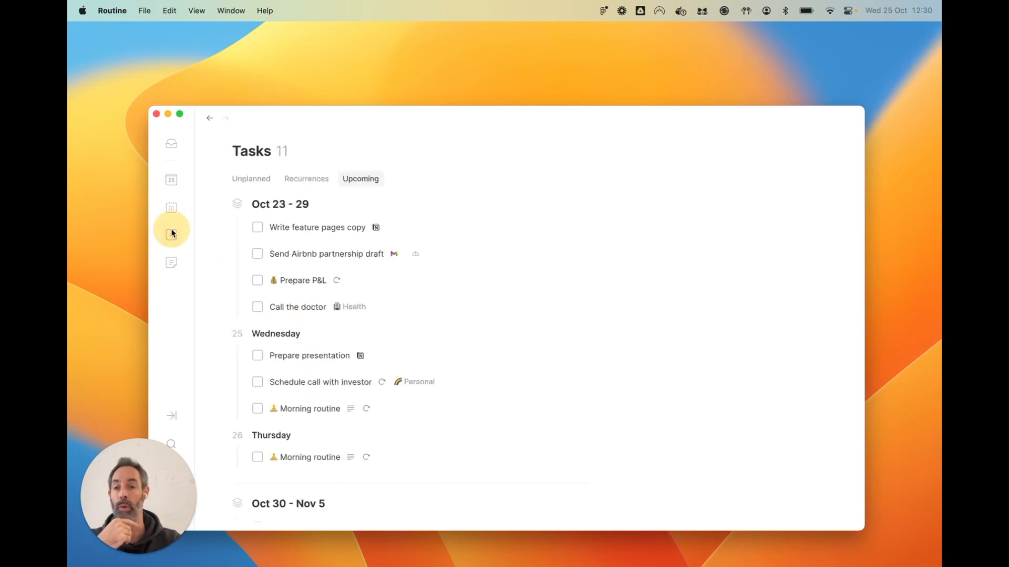
pyautogui.click(307, 178)
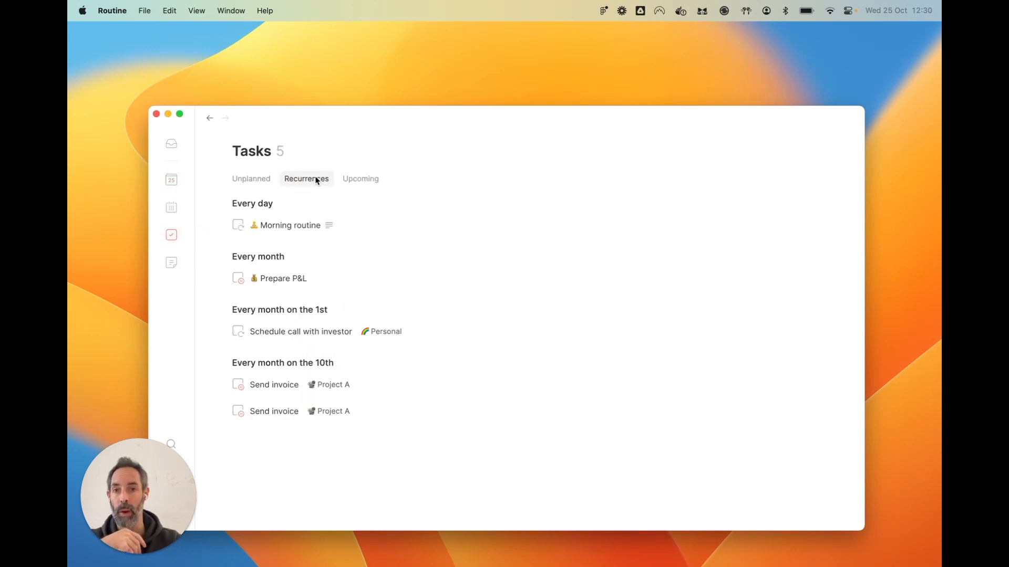
pyautogui.moveTo(290, 225)
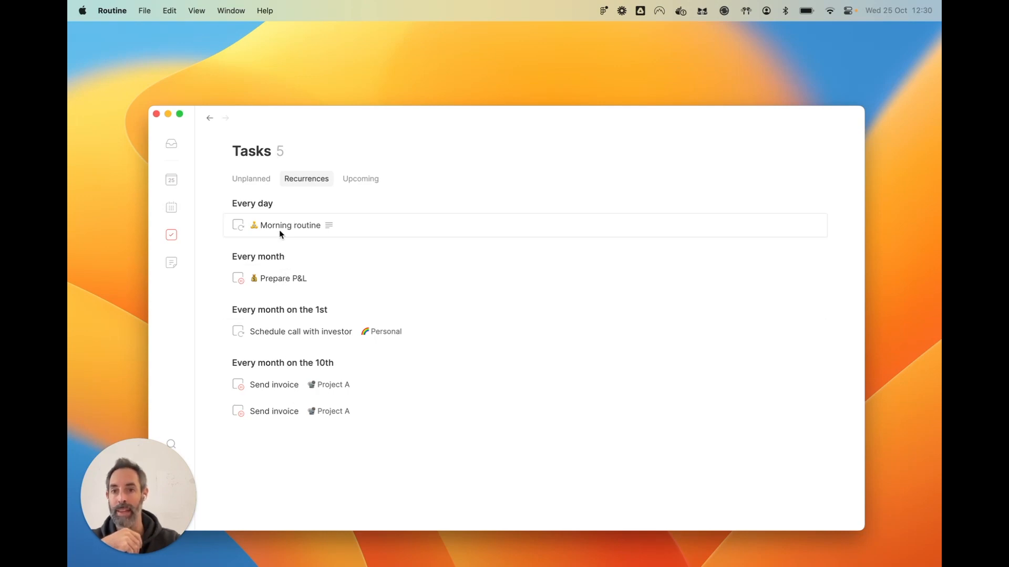
pyautogui.moveTo(244, 283)
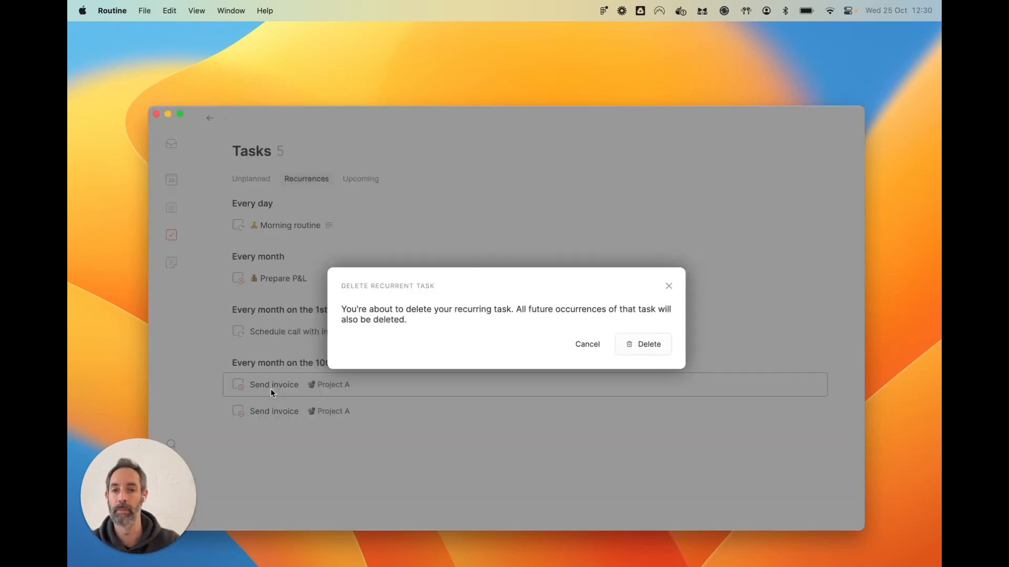
pyautogui.click(643, 344)
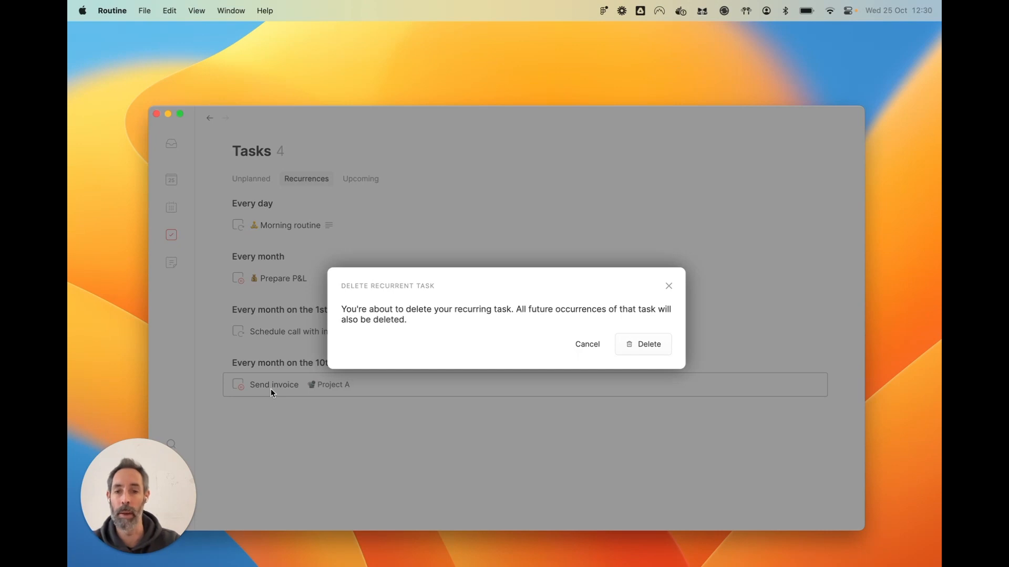
pyautogui.click(643, 344)
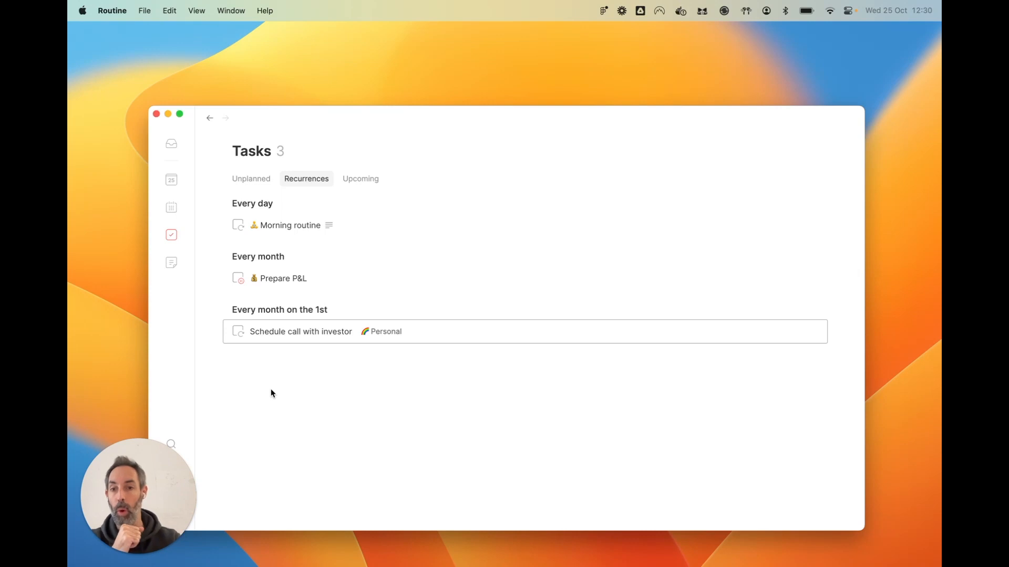
# - On Project A under P1, add to-do 'Send invoice every month starting 10th until 2027'
pyautogui.click(170, 263)
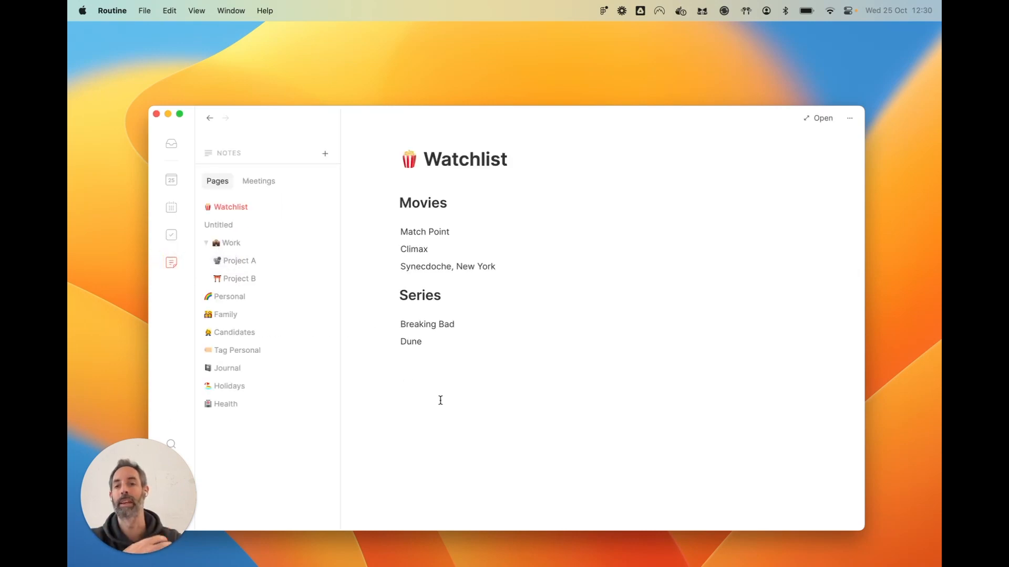
pyautogui.moveTo(258, 267)
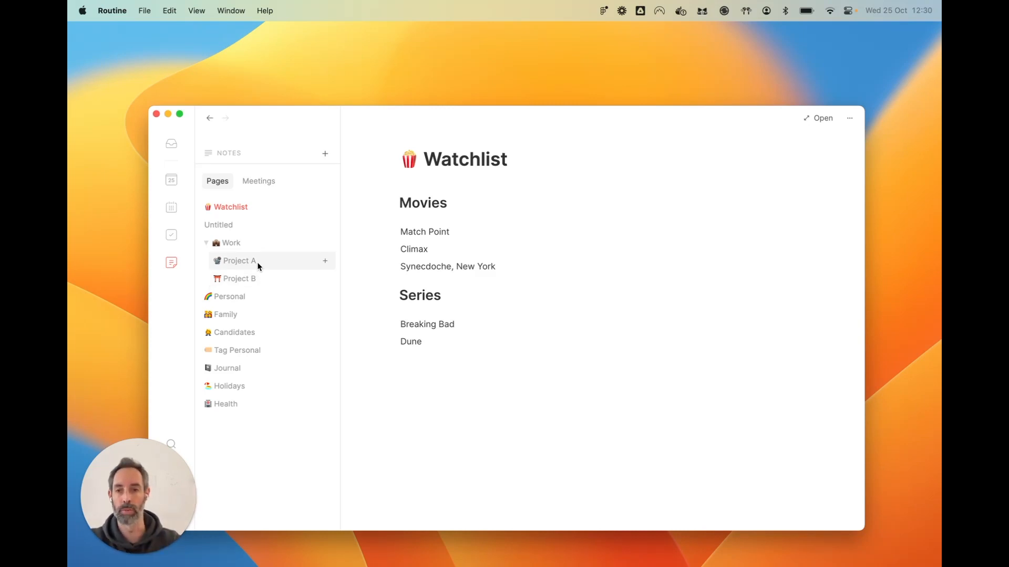
pyautogui.click(239, 260)
pyautogui.write('/t')
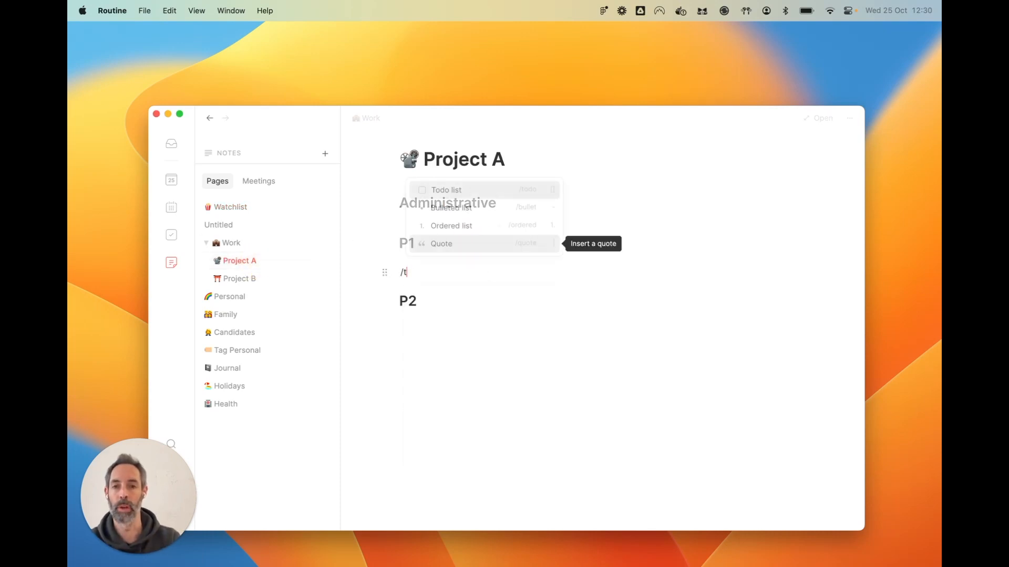
pyautogui.click(446, 189)
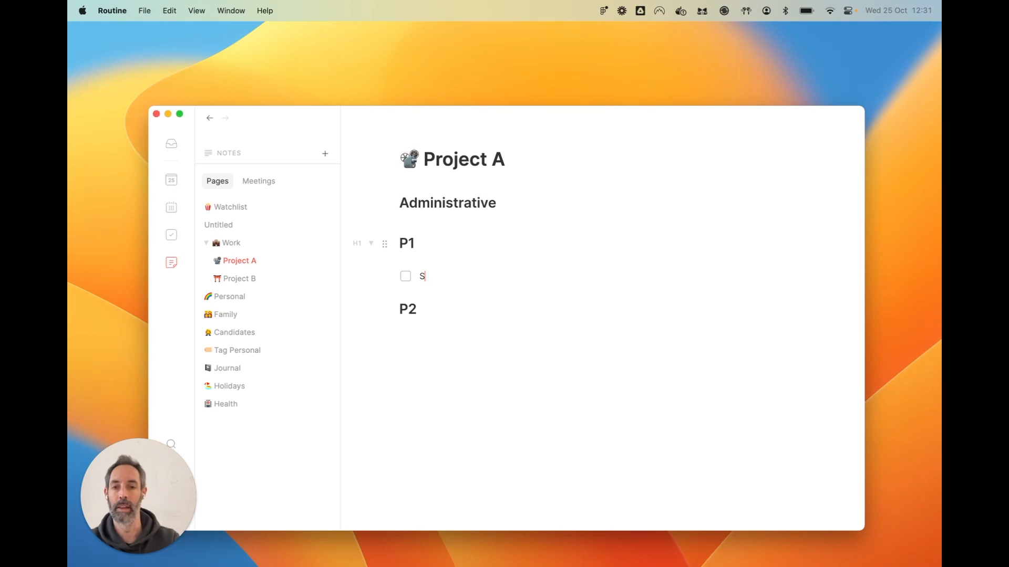
pyautogui.write('end invoice every')
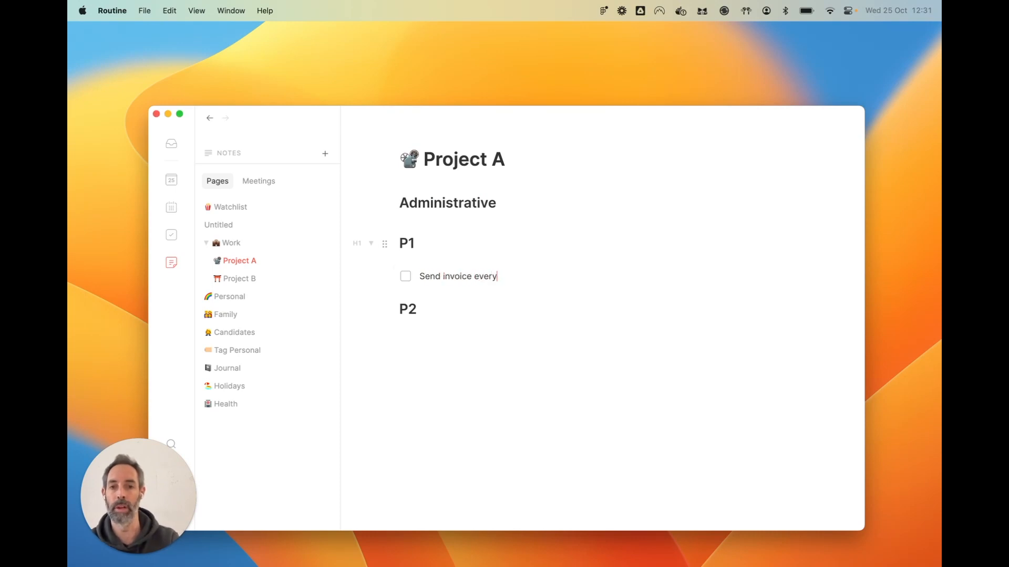
pyautogui.write('month')
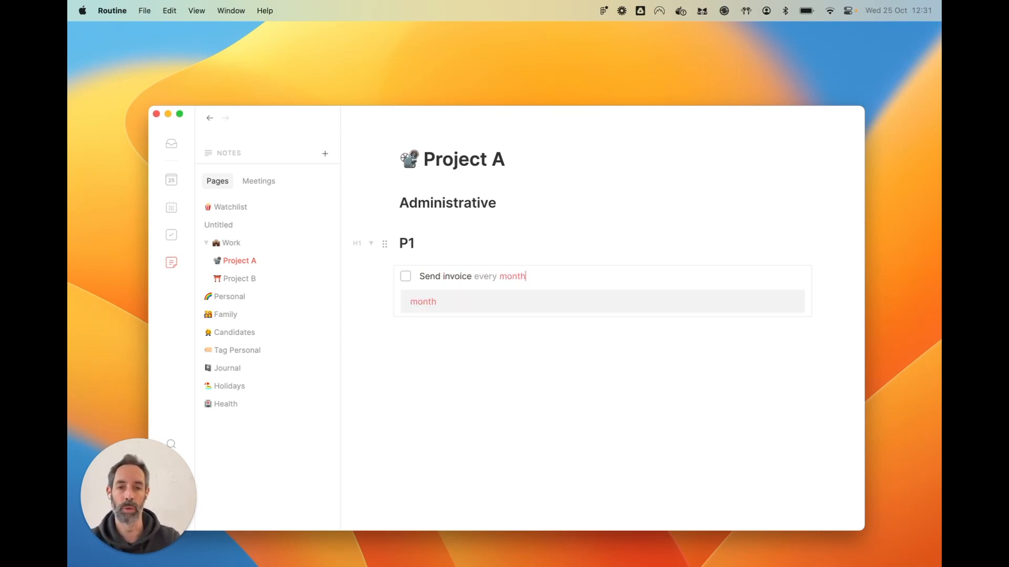
pyautogui.write('s')
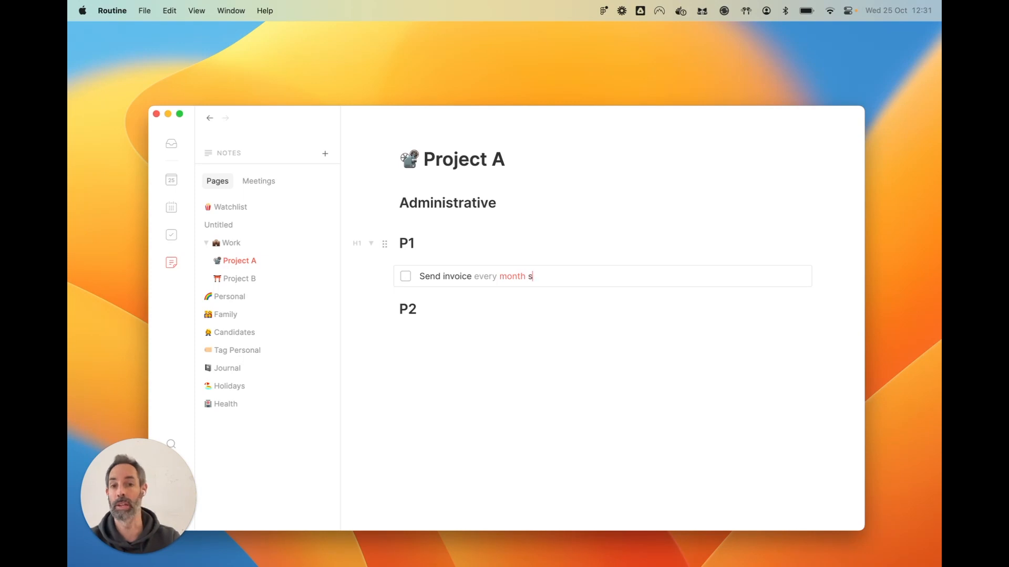
pyautogui.write('tarting 10')
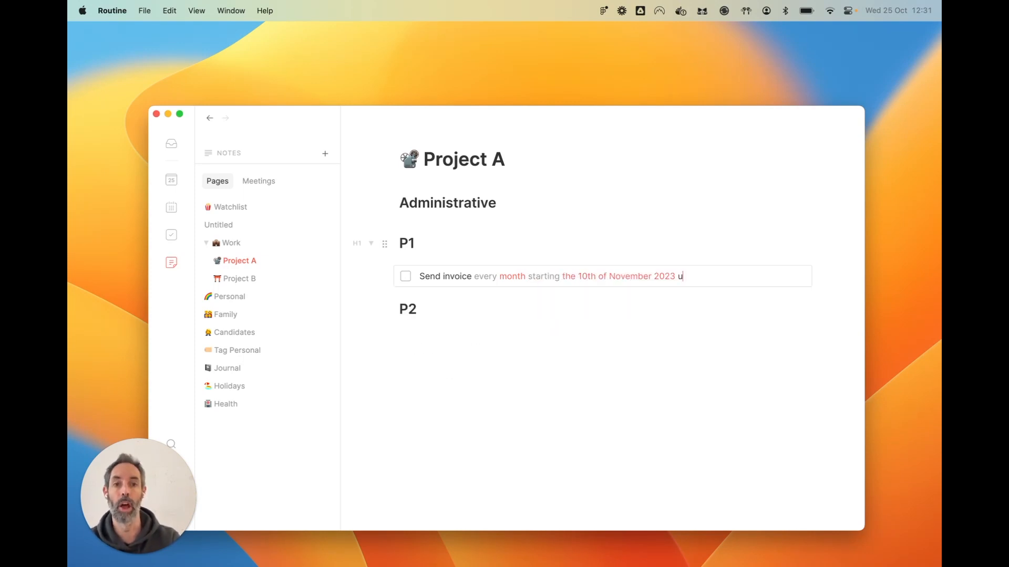
pyautogui.write('ntil 2027')
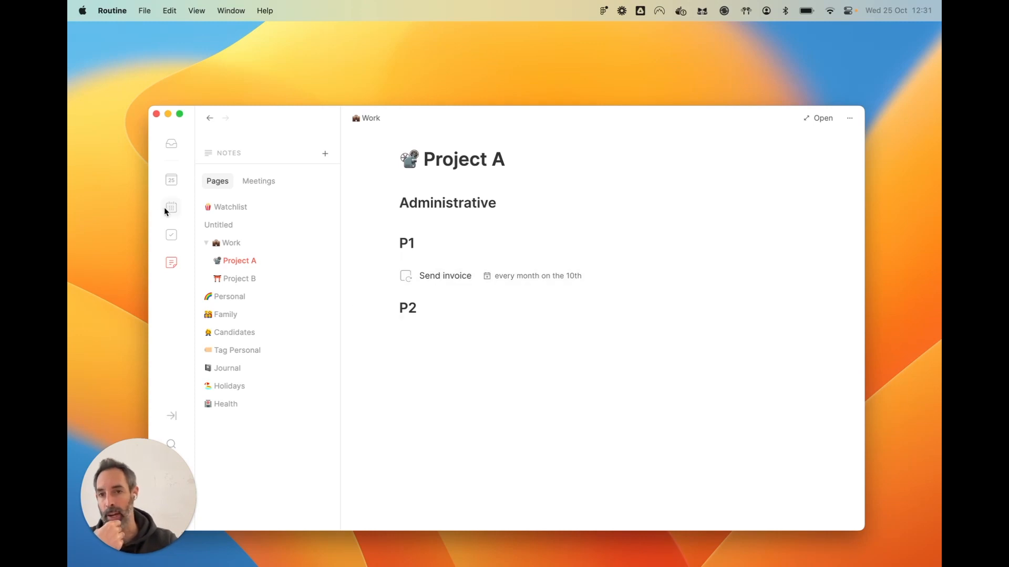
# - In the week calendar, view Marketing Sync's custom repeat settings and dismiss them unsaved
pyautogui.click(171, 207)
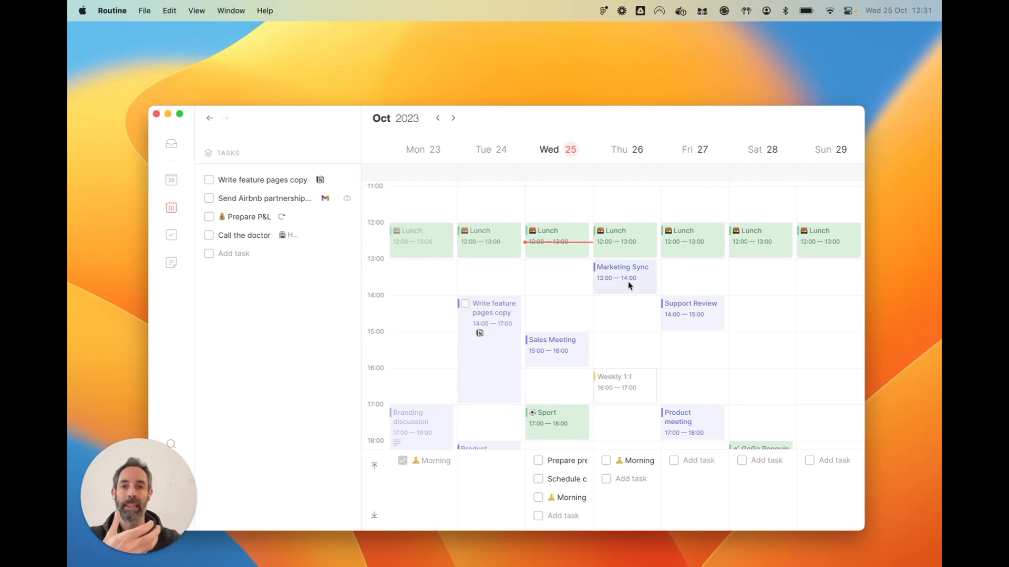
pyautogui.click(624, 275)
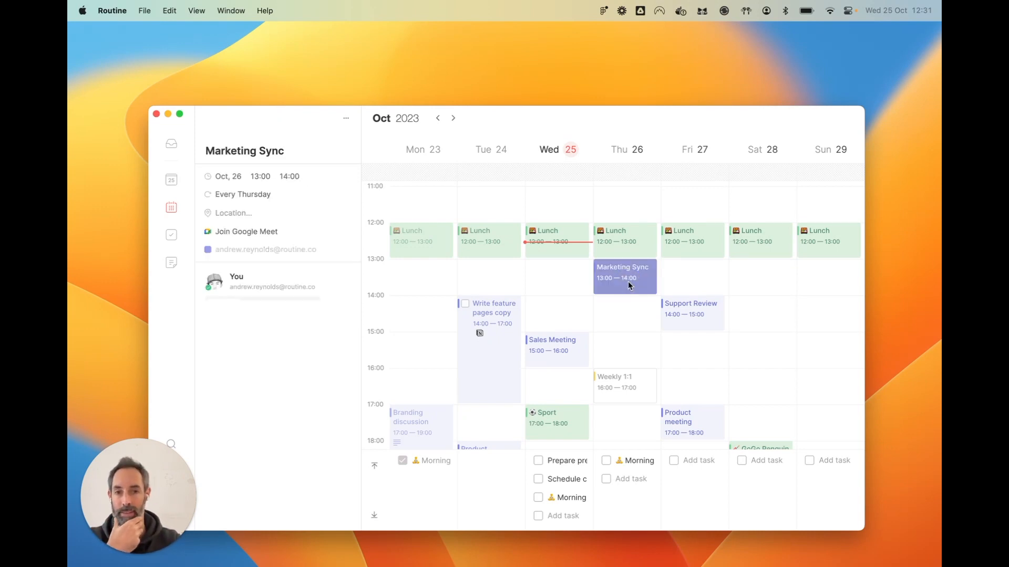
pyautogui.click(241, 194)
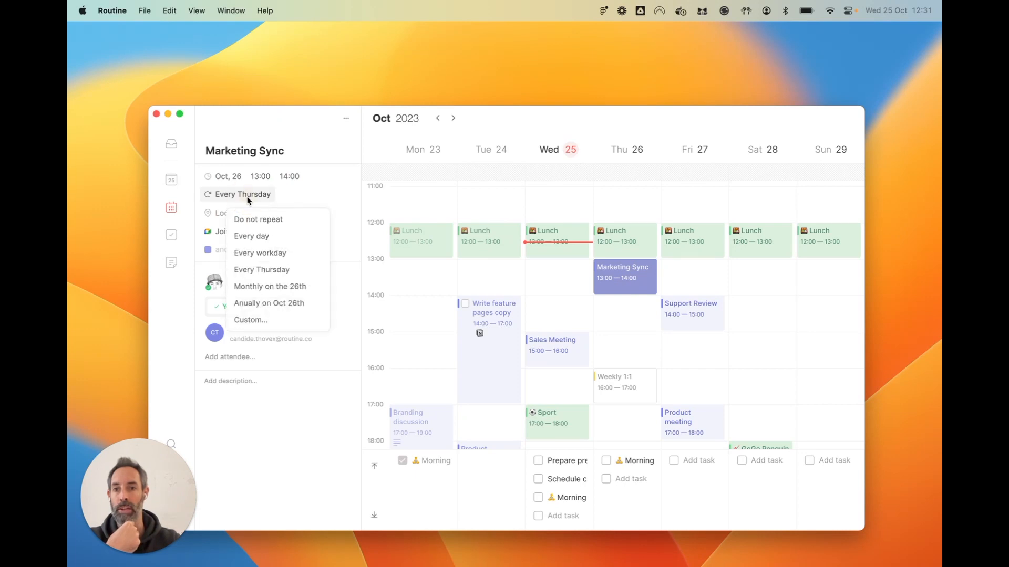
pyautogui.click(250, 319)
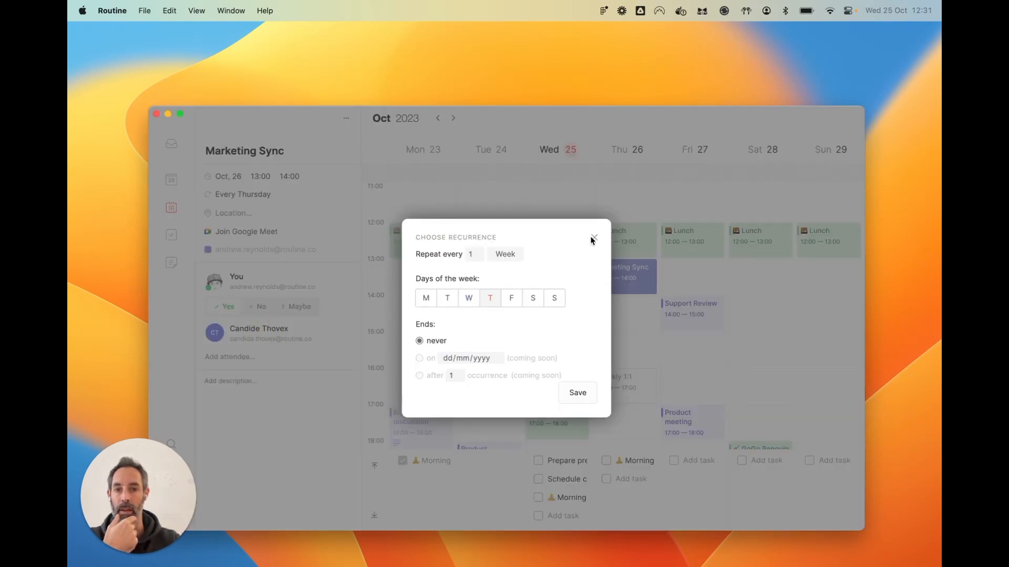
pyautogui.click(592, 238)
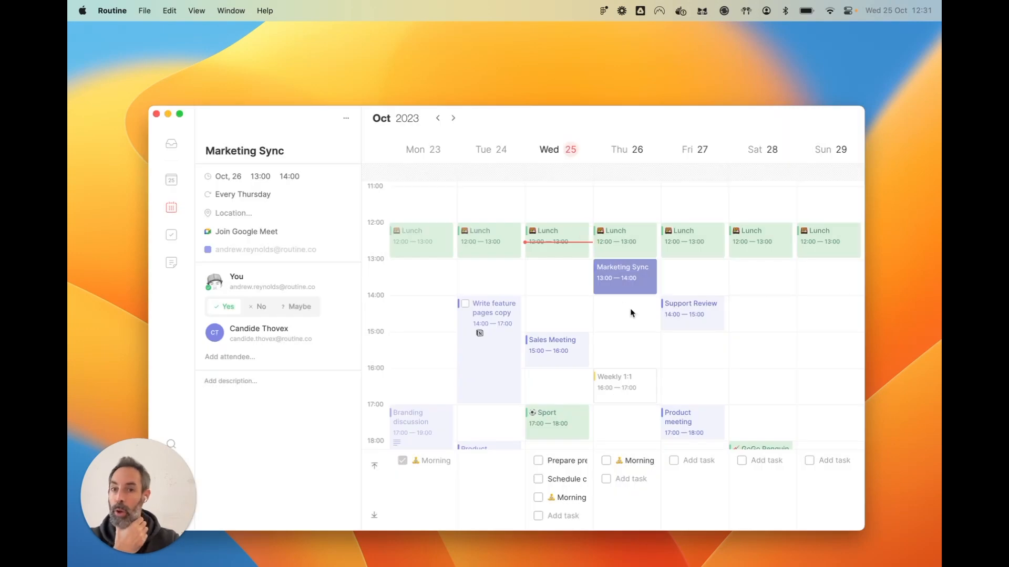
# - Try a new start time for Marketing Sync, then discard it, keeping 13:00–14:00 Thursday
pyautogui.click(261, 177)
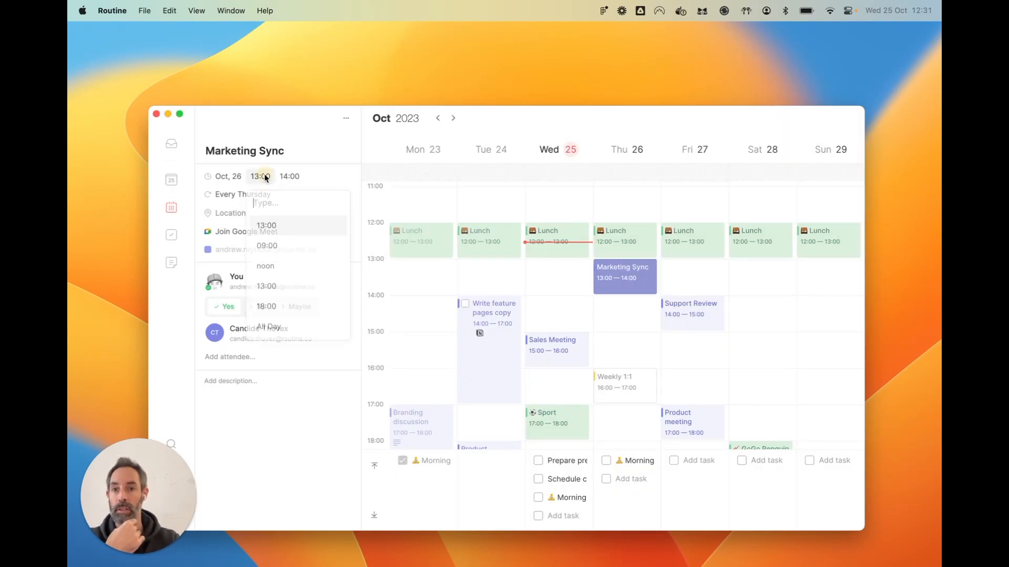
pyautogui.write('1')
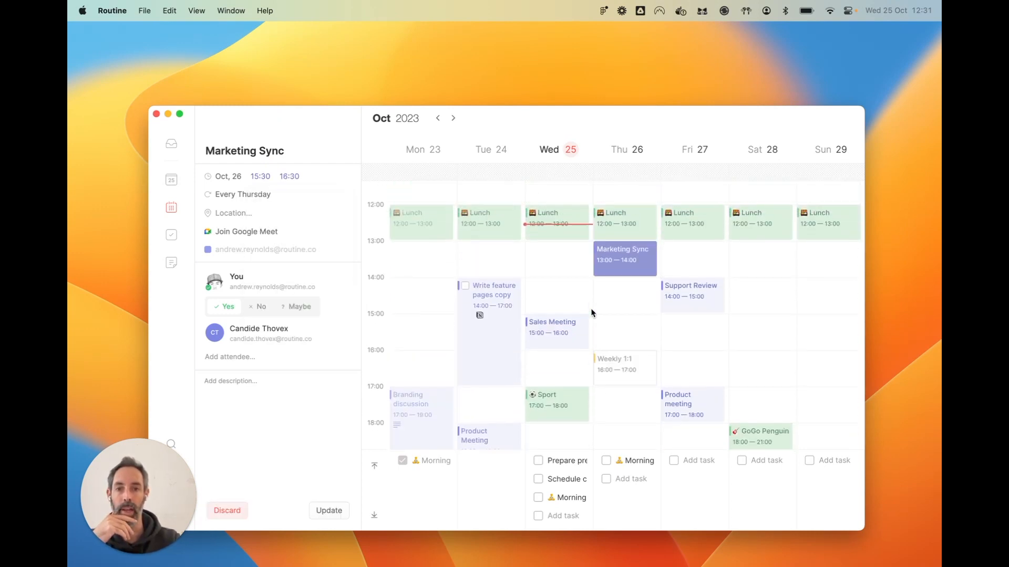
pyautogui.click(328, 510)
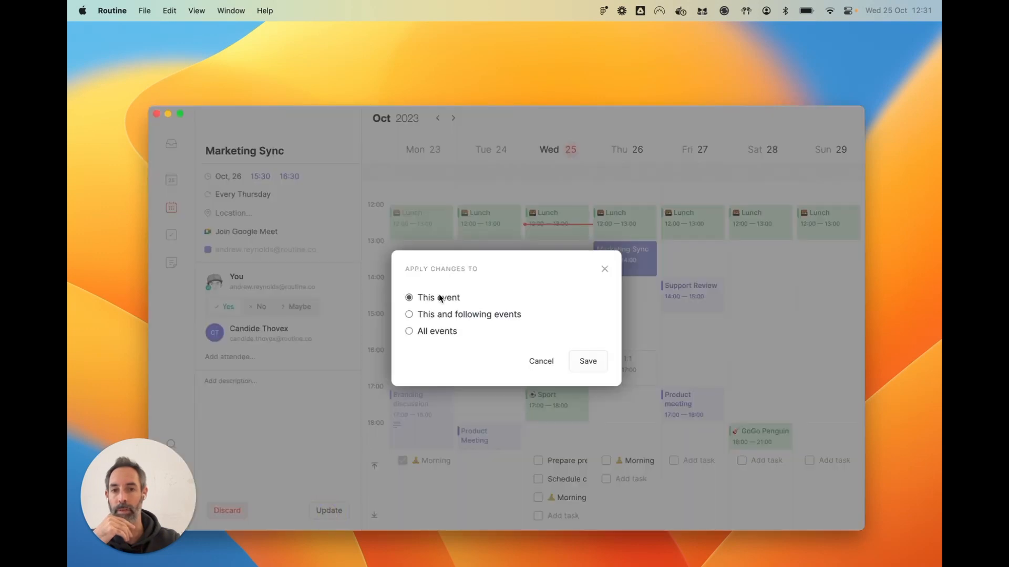
pyautogui.moveTo(466, 321)
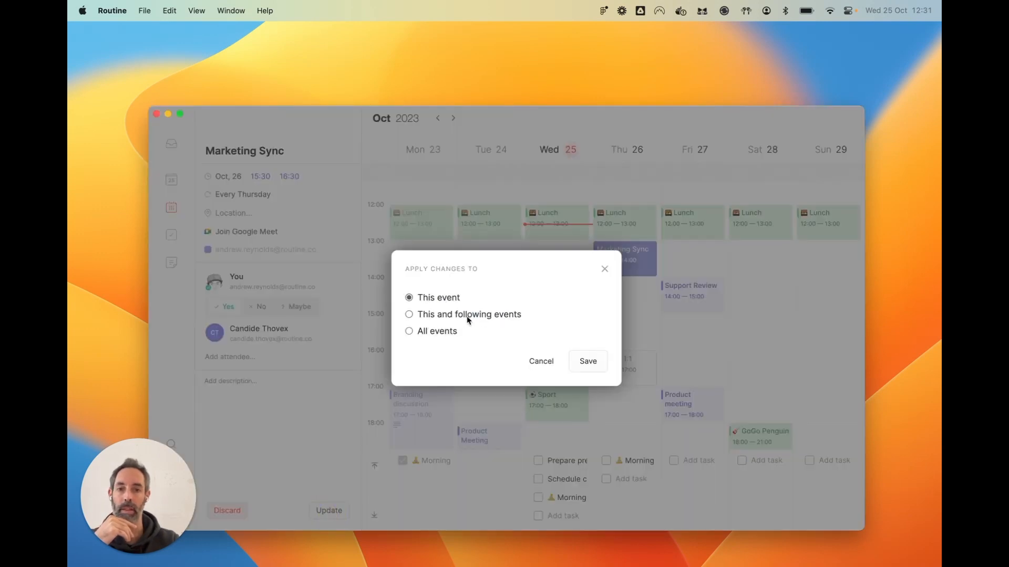
pyautogui.click(589, 361)
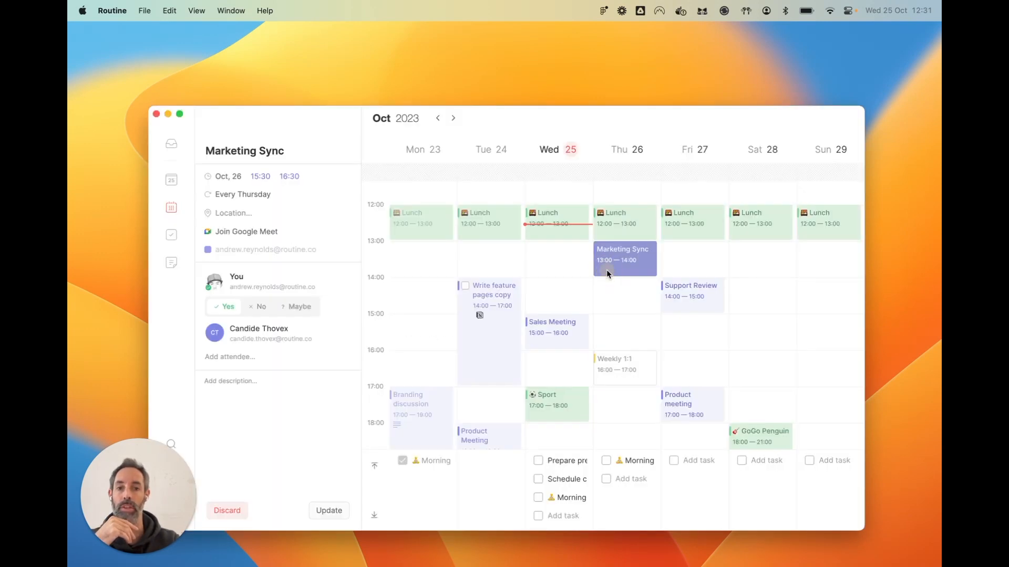
pyautogui.click(227, 511)
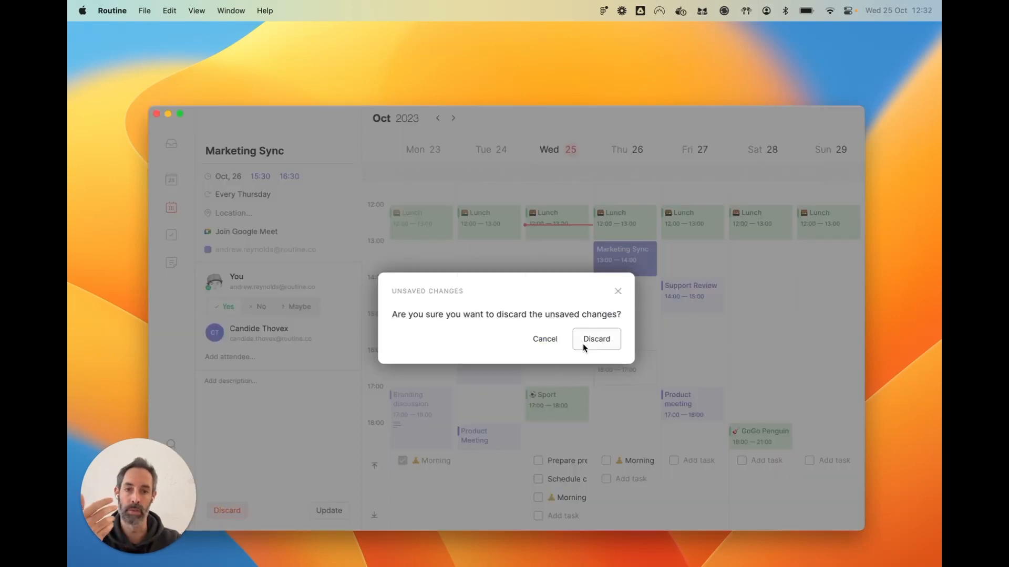
pyautogui.click(595, 338)
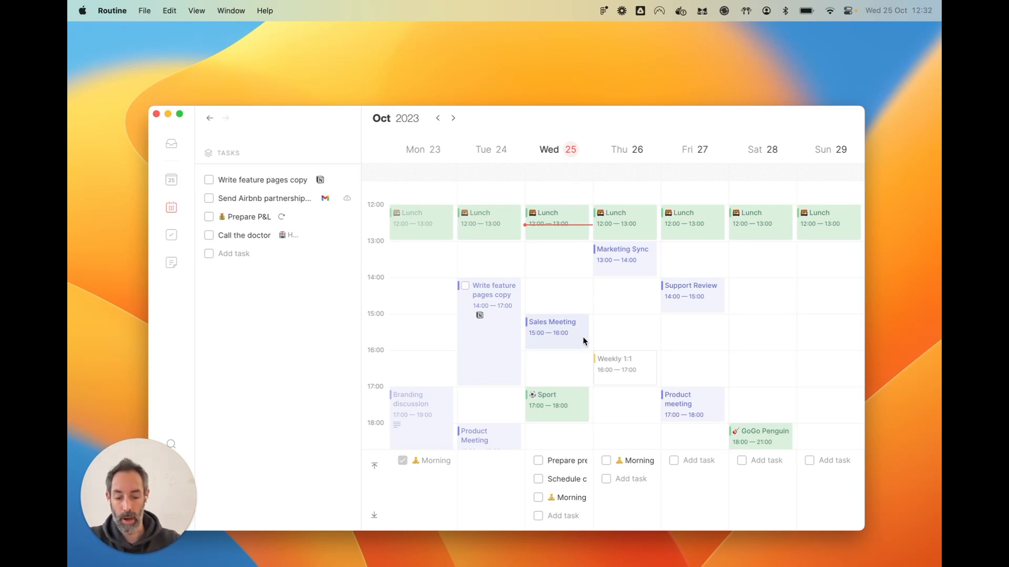
pyautogui.moveTo(286, 305)
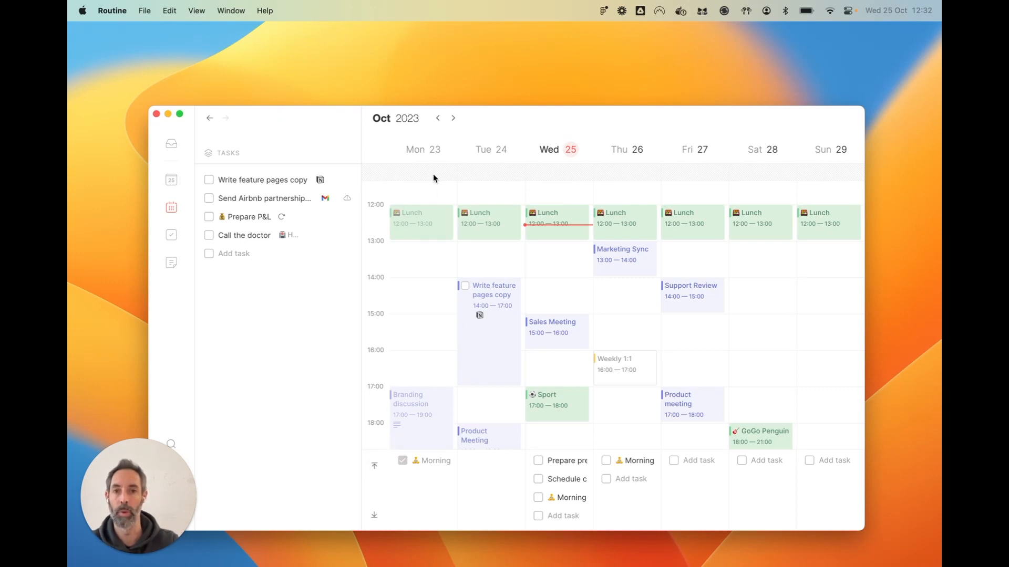
pyautogui.moveTo(288, 341)
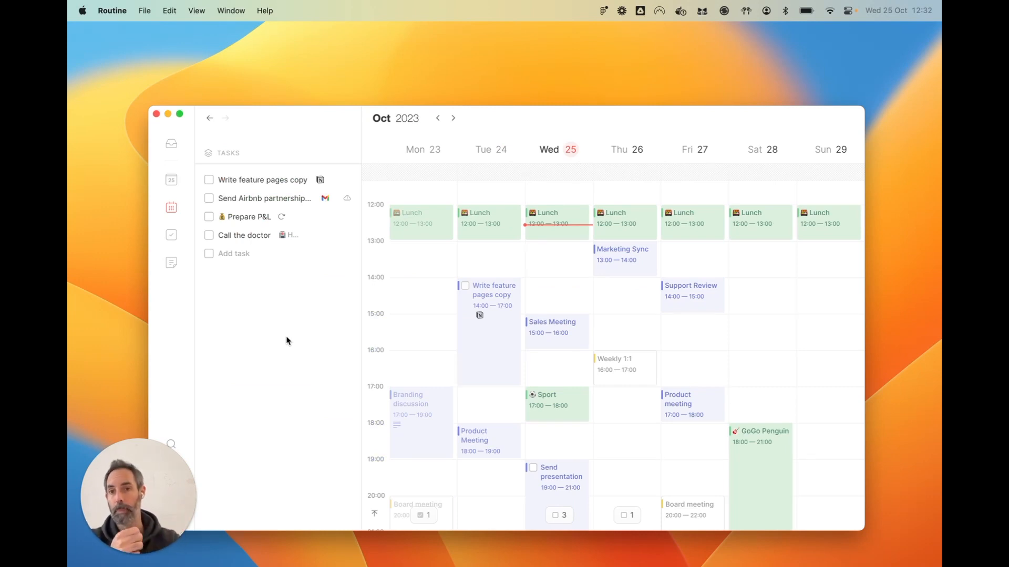
# - Open the Call the doctor task on its own page from its context menu
pyautogui.rightClick(253, 235)
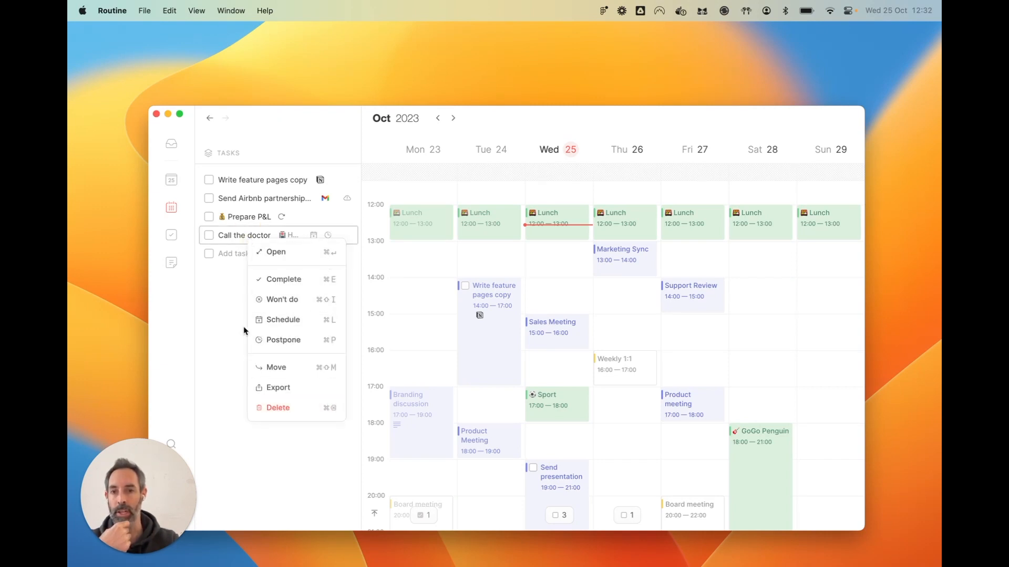
pyautogui.click(276, 252)
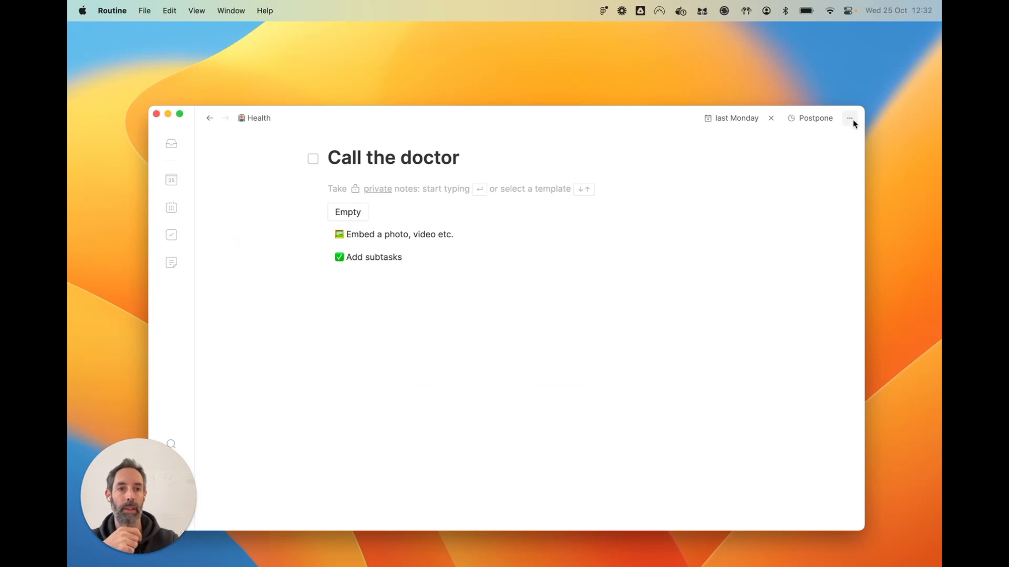
# - Show the Wednesday 25 October day view with its tasks and timed events
pyautogui.click(849, 118)
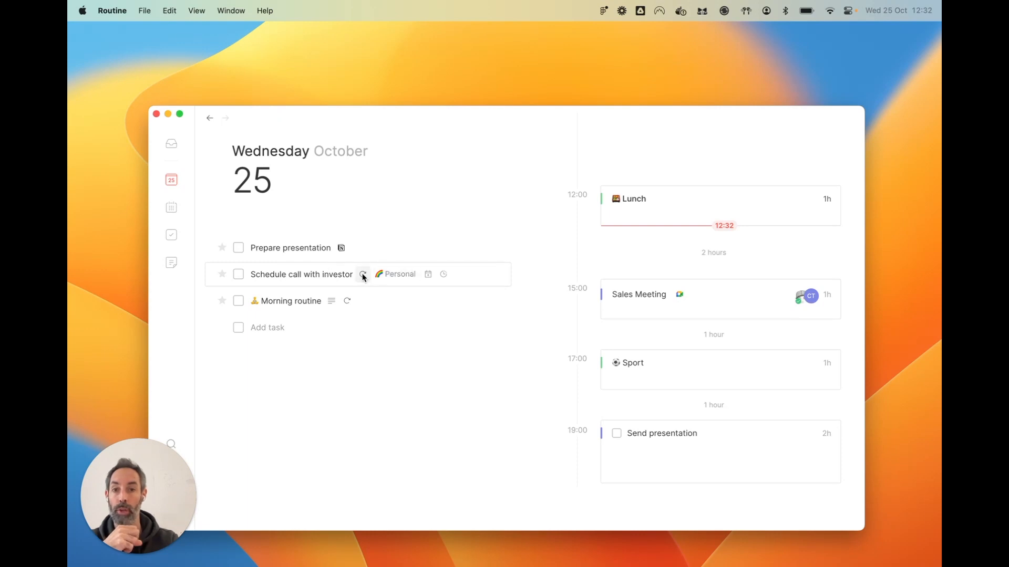
pyautogui.moveTo(427, 275)
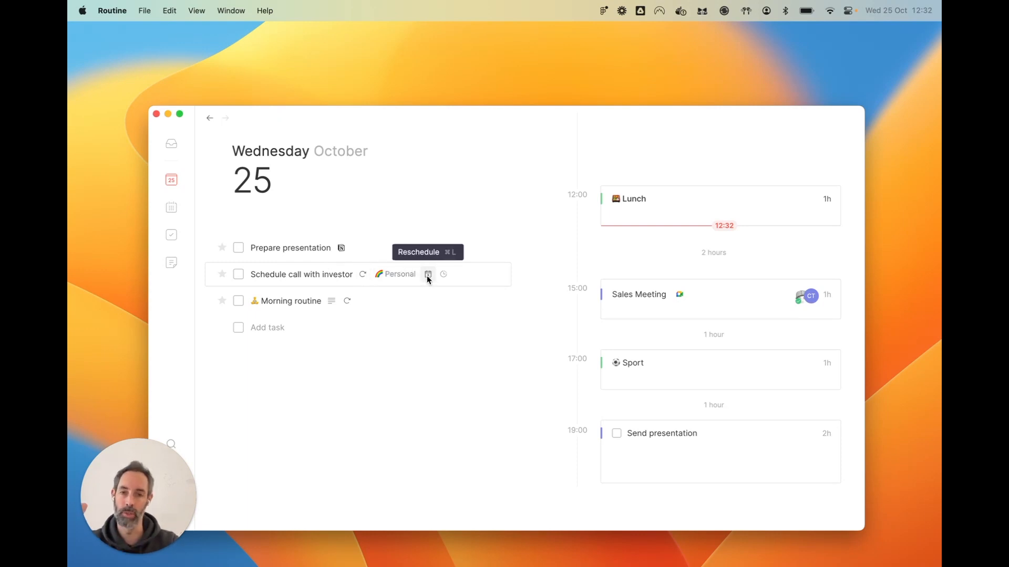
pyautogui.moveTo(418, 359)
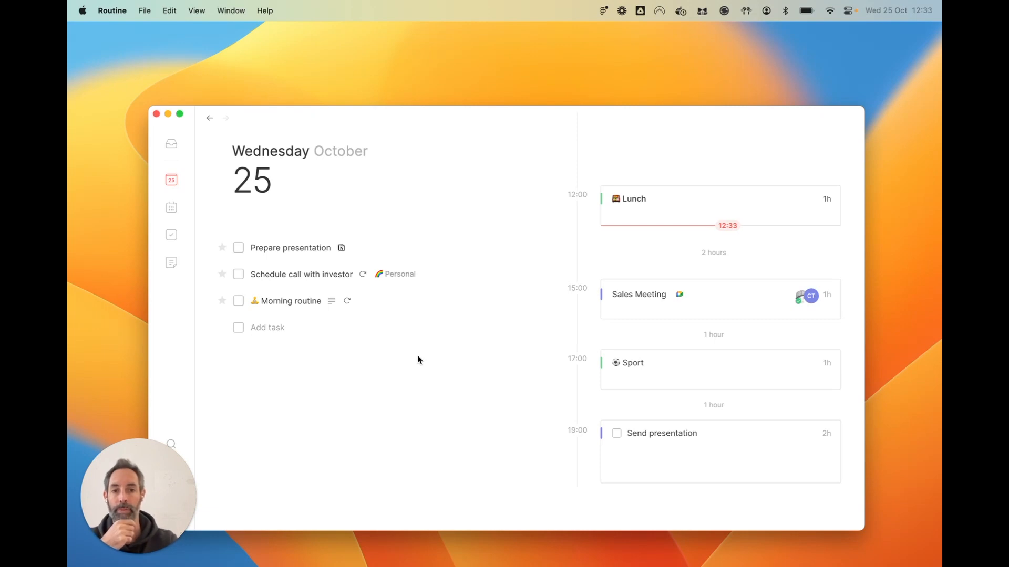
pyautogui.moveTo(286, 305)
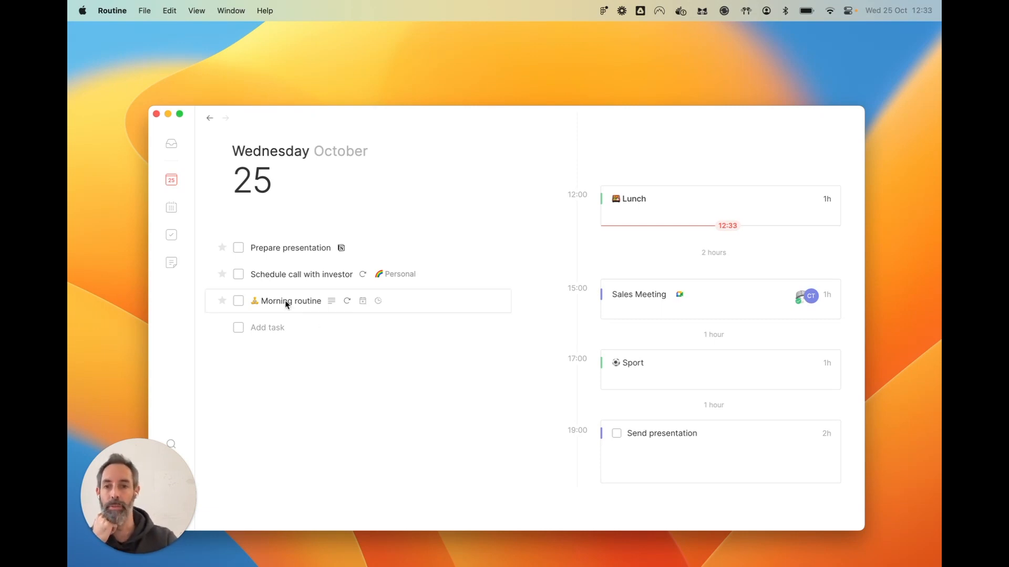
# - Mark Morning routine as Won't do so it is struck through in today's agenda
pyautogui.rightClick(286, 301)
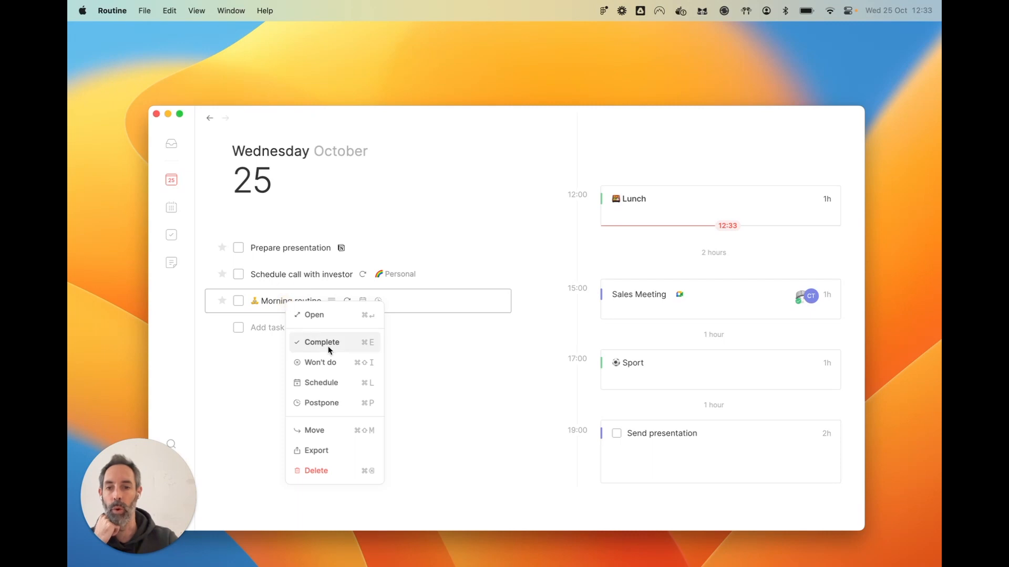
pyautogui.moveTo(307, 367)
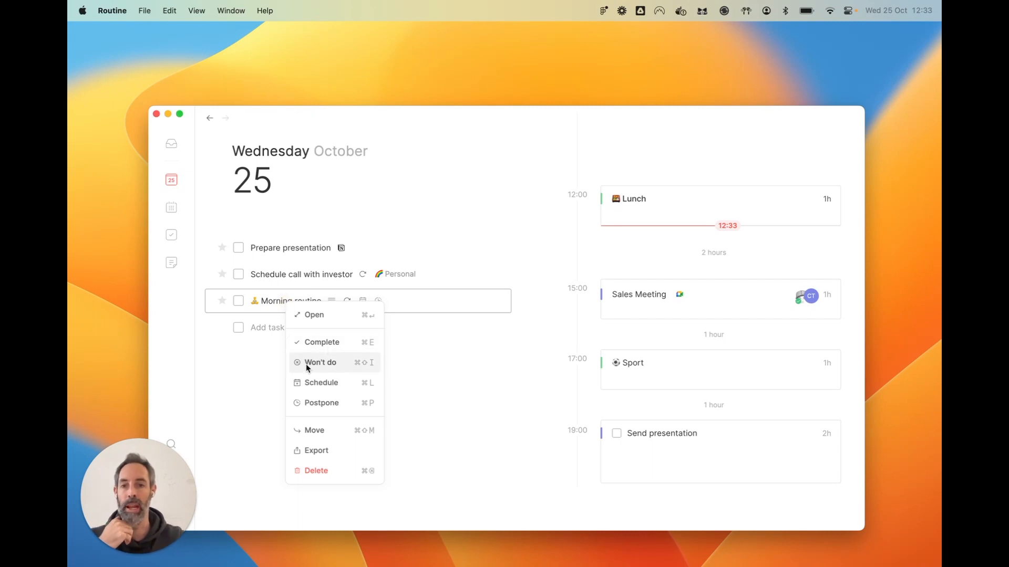
pyautogui.moveTo(318, 370)
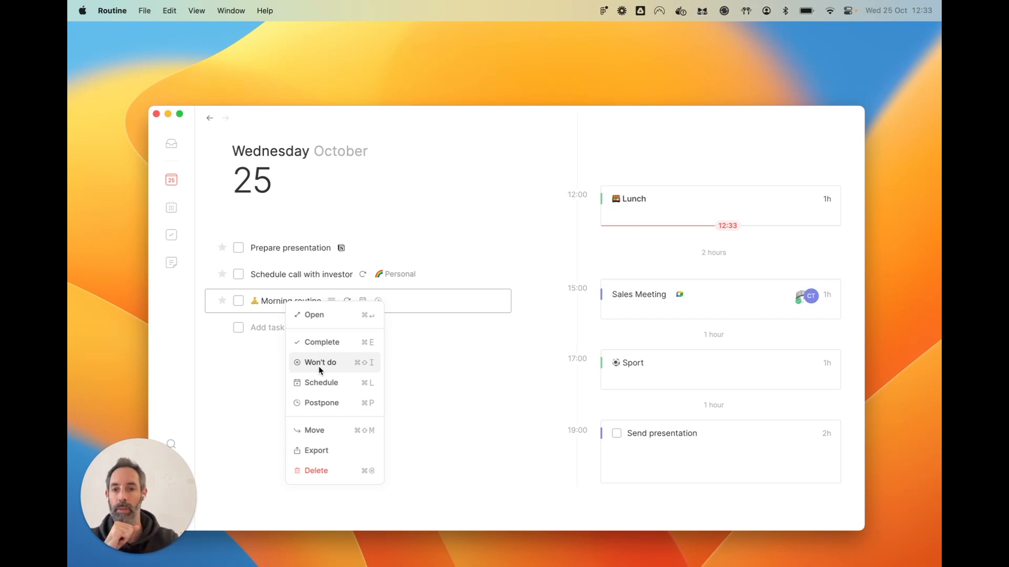
pyautogui.click(319, 362)
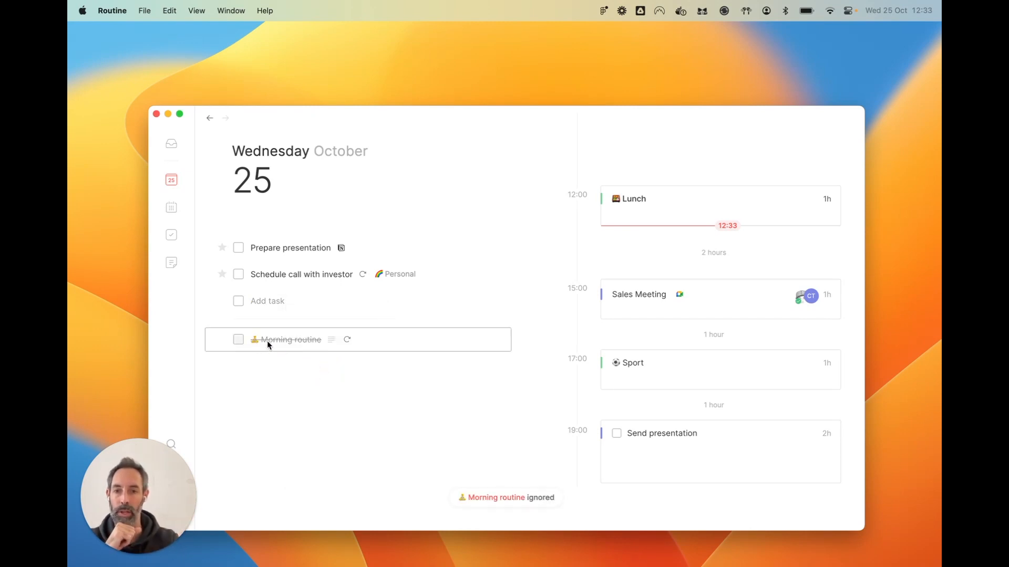
pyautogui.moveTo(330, 343)
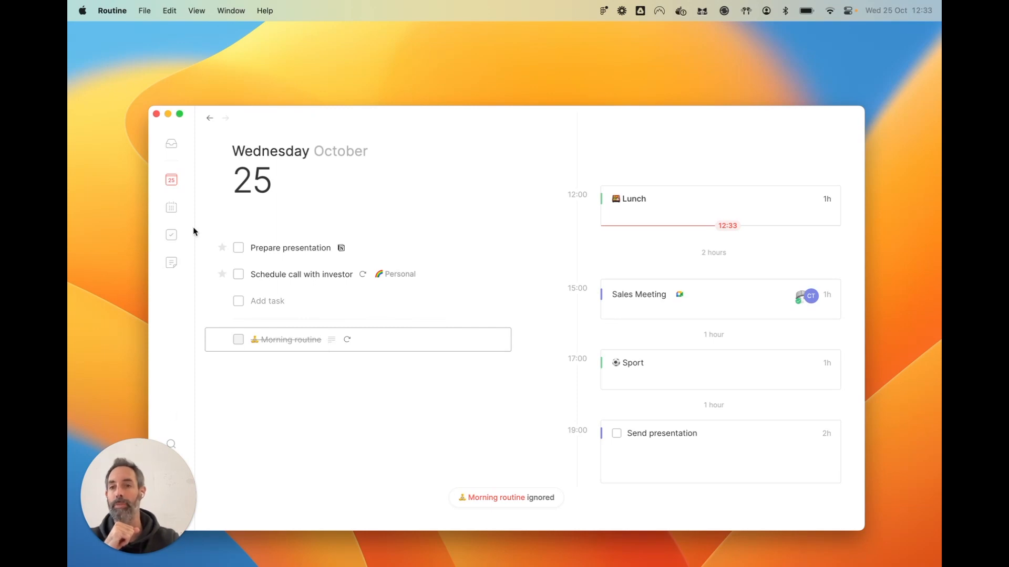
pyautogui.click(170, 207)
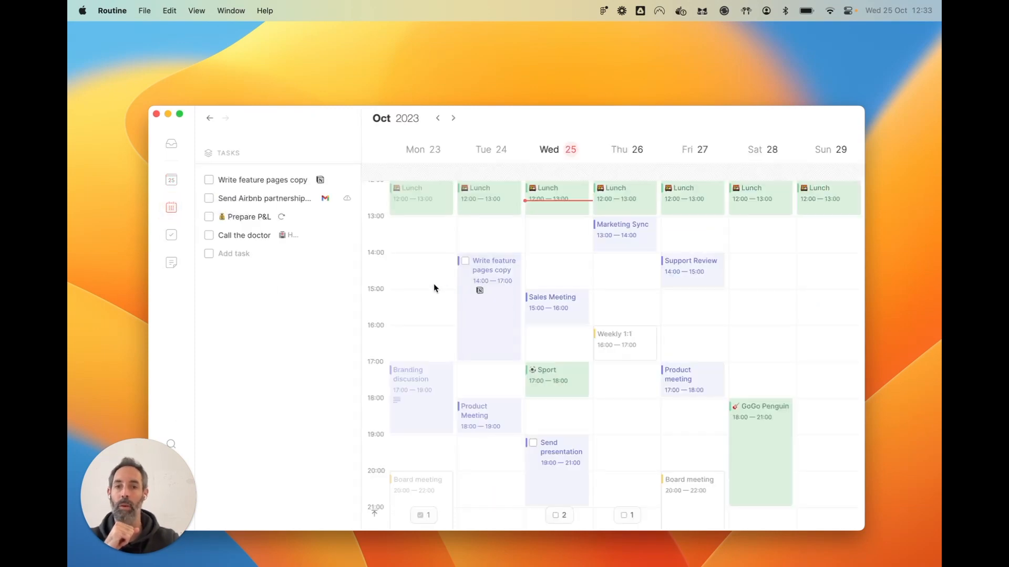
pyautogui.click(170, 180)
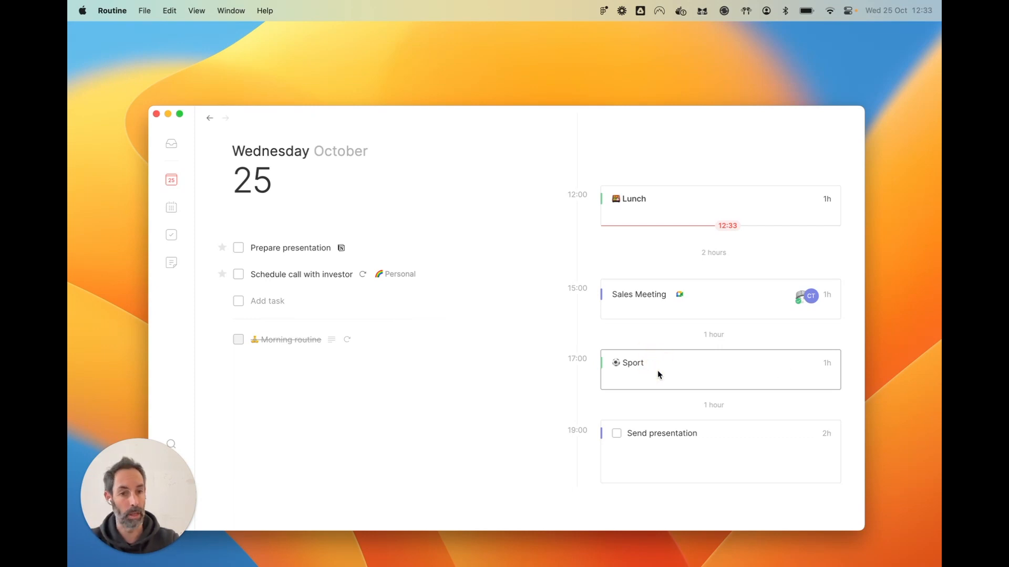
pyautogui.rightClick(659, 374)
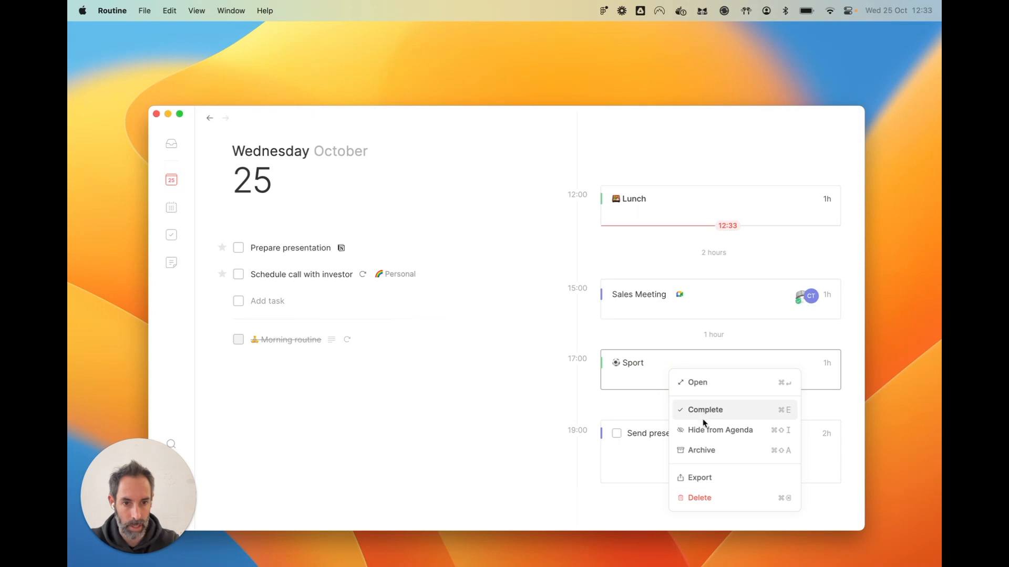
pyautogui.moveTo(729, 430)
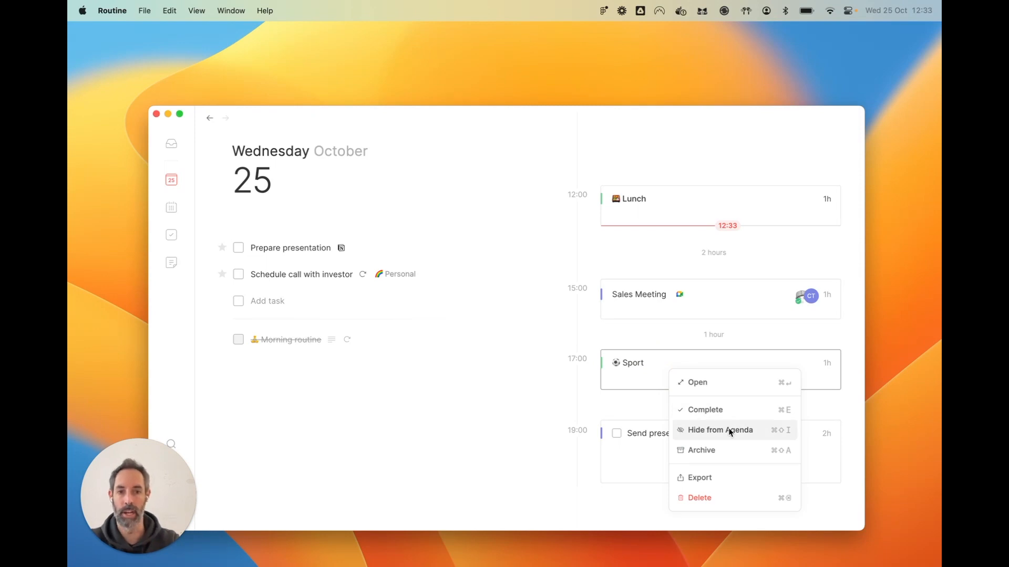
pyautogui.click(720, 430)
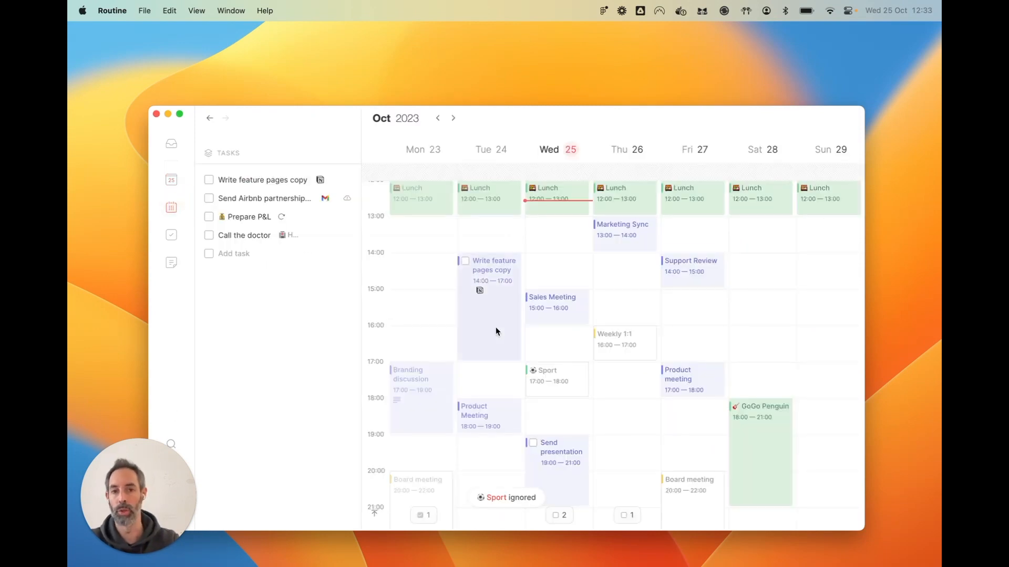
pyautogui.rightClick(547, 378)
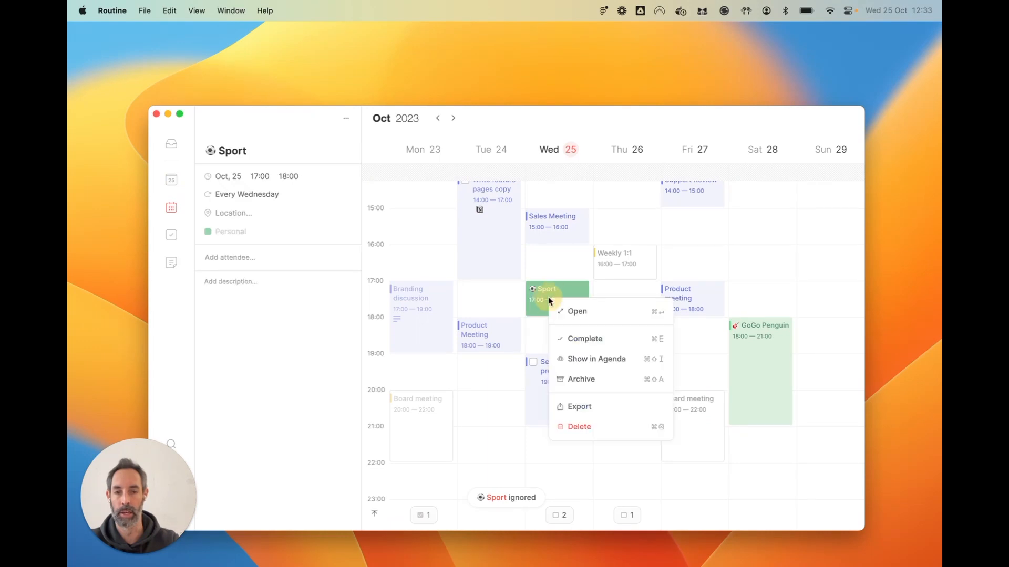
pyautogui.moveTo(606, 361)
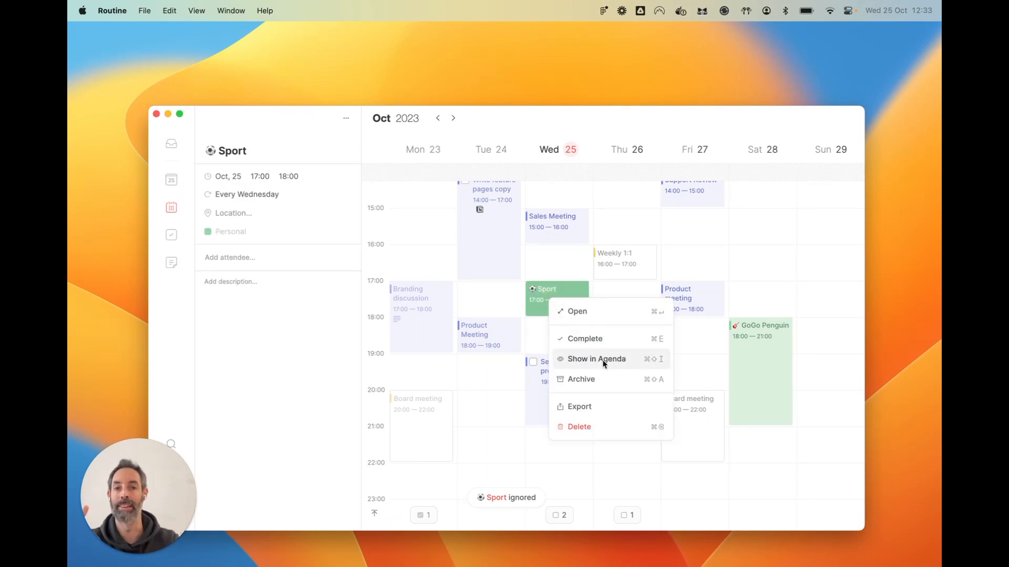
pyautogui.click(596, 359)
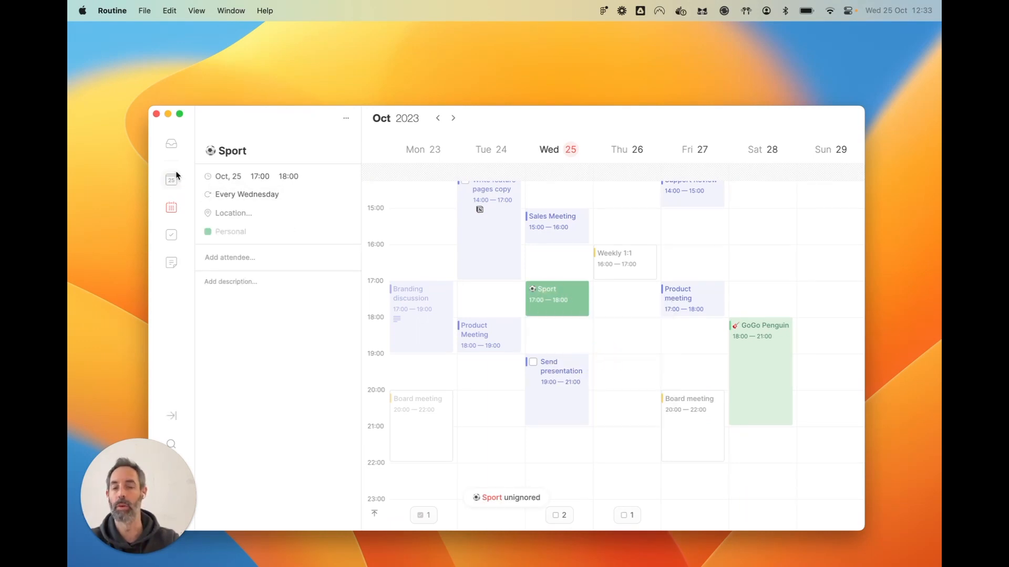
pyautogui.click(170, 180)
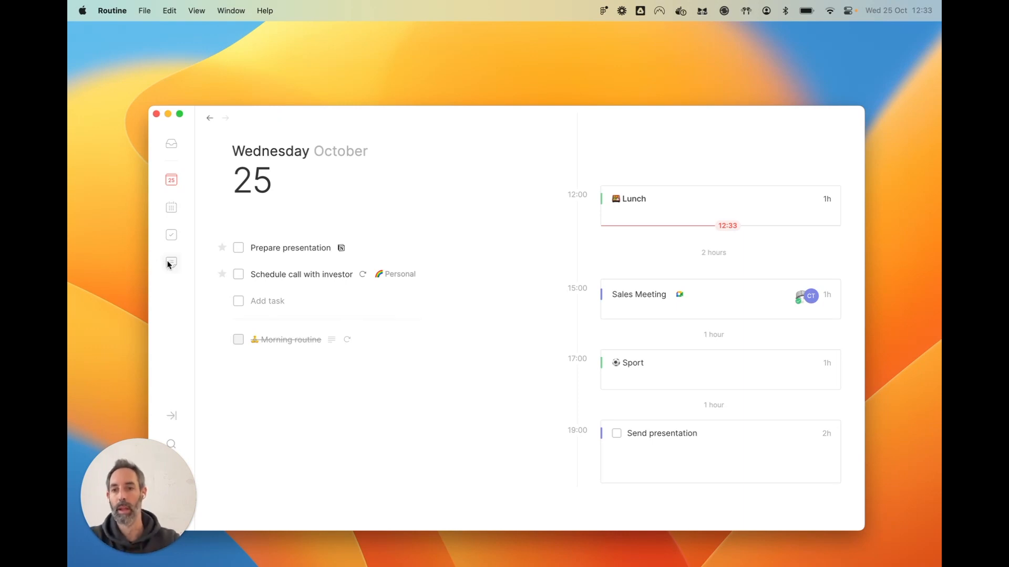
# - On the Project A note, bring up the slash menu of block types for a new line under P2
pyautogui.click(171, 262)
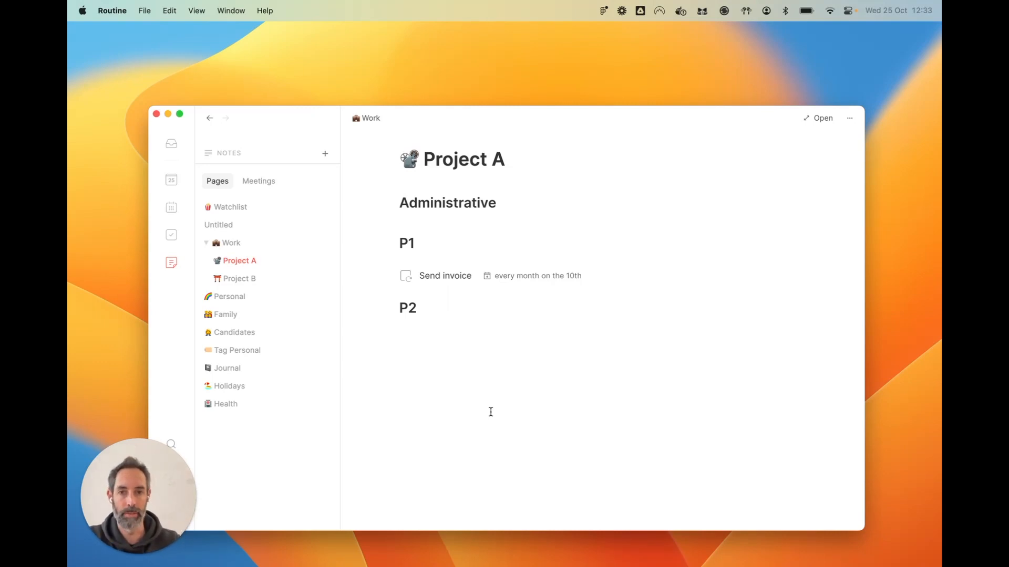
pyautogui.moveTo(543, 242)
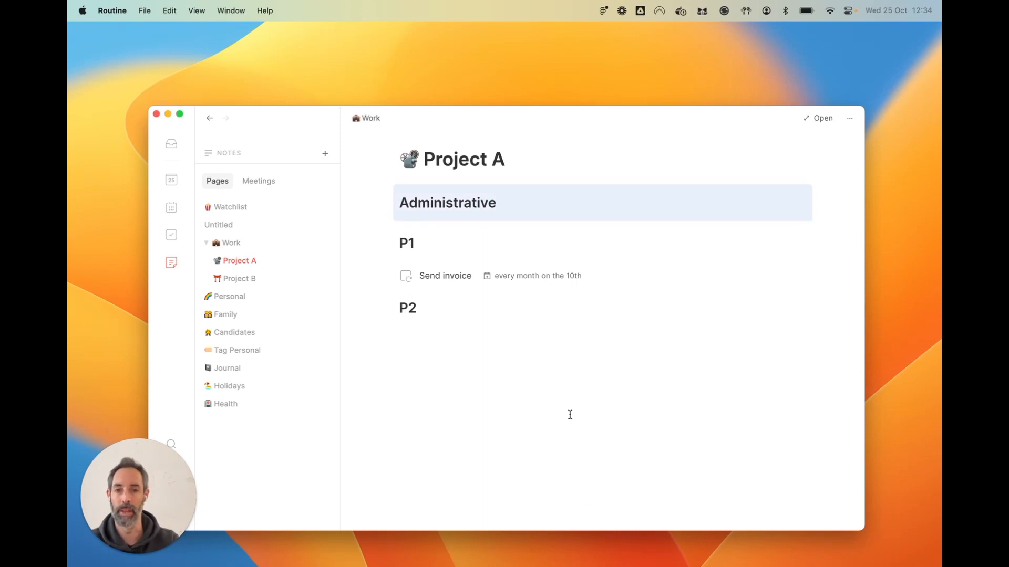
pyautogui.write('/')
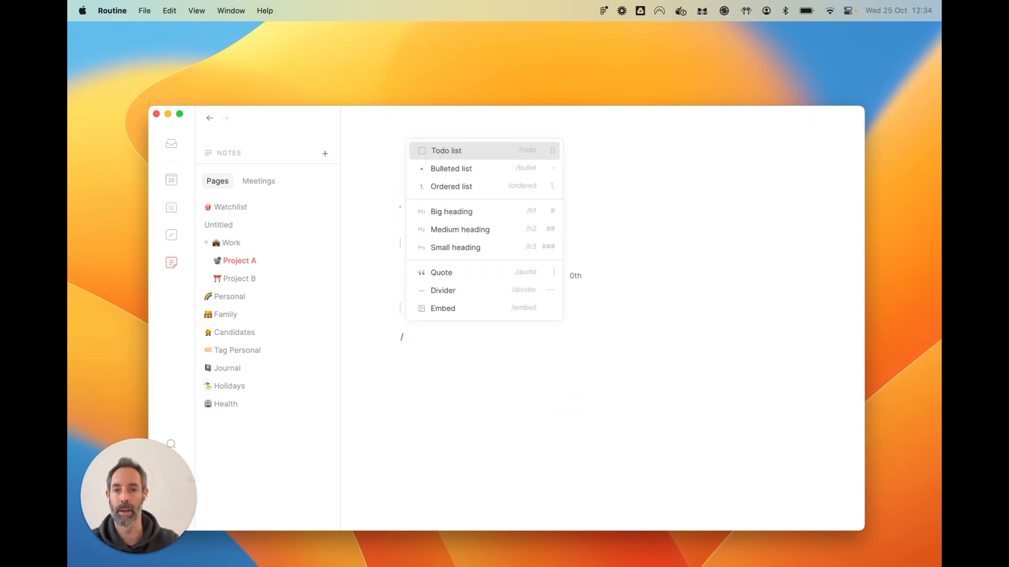